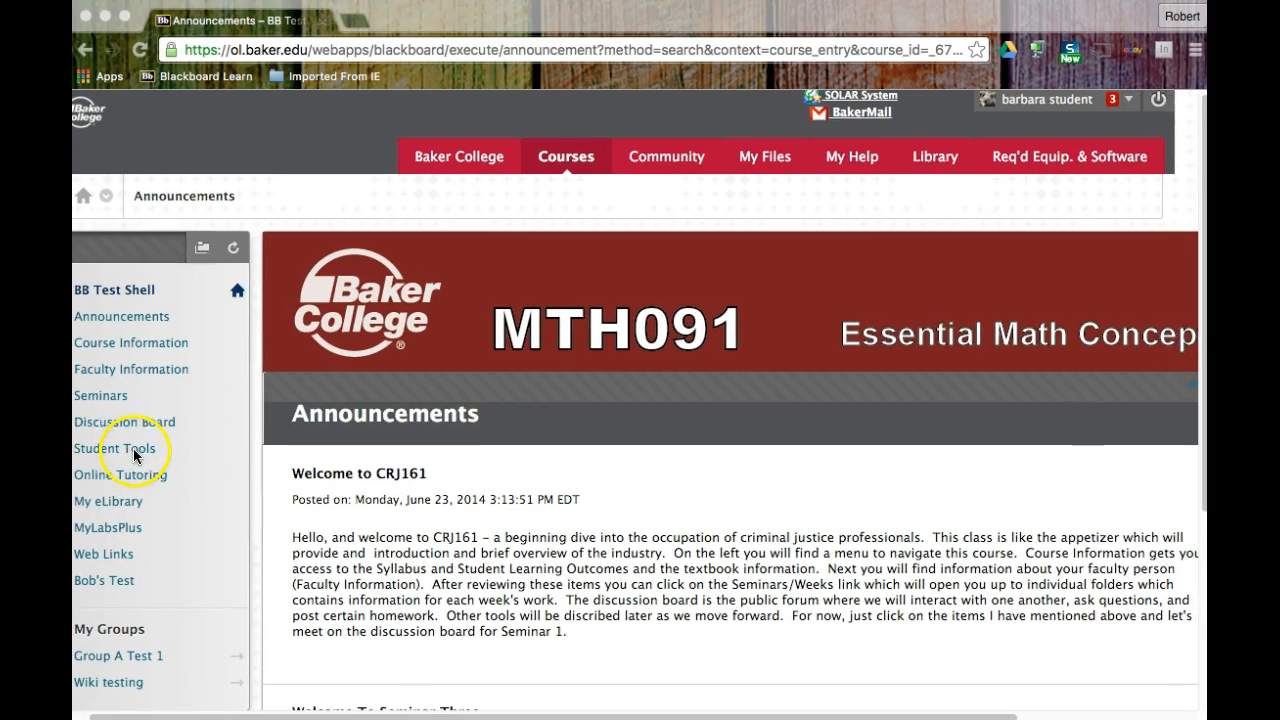
Go to Student Tools in the BB Test Shell course menu and choose My Grades.
left_click(114, 448)
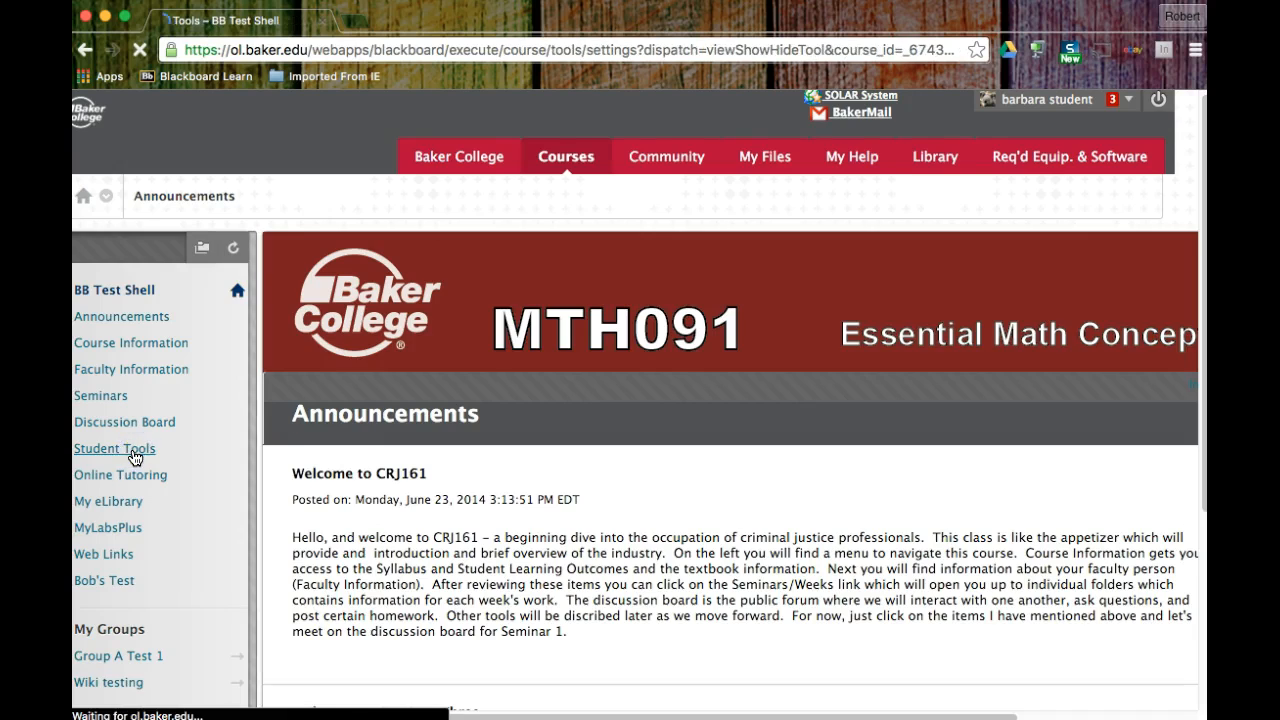
left_click(114, 448)
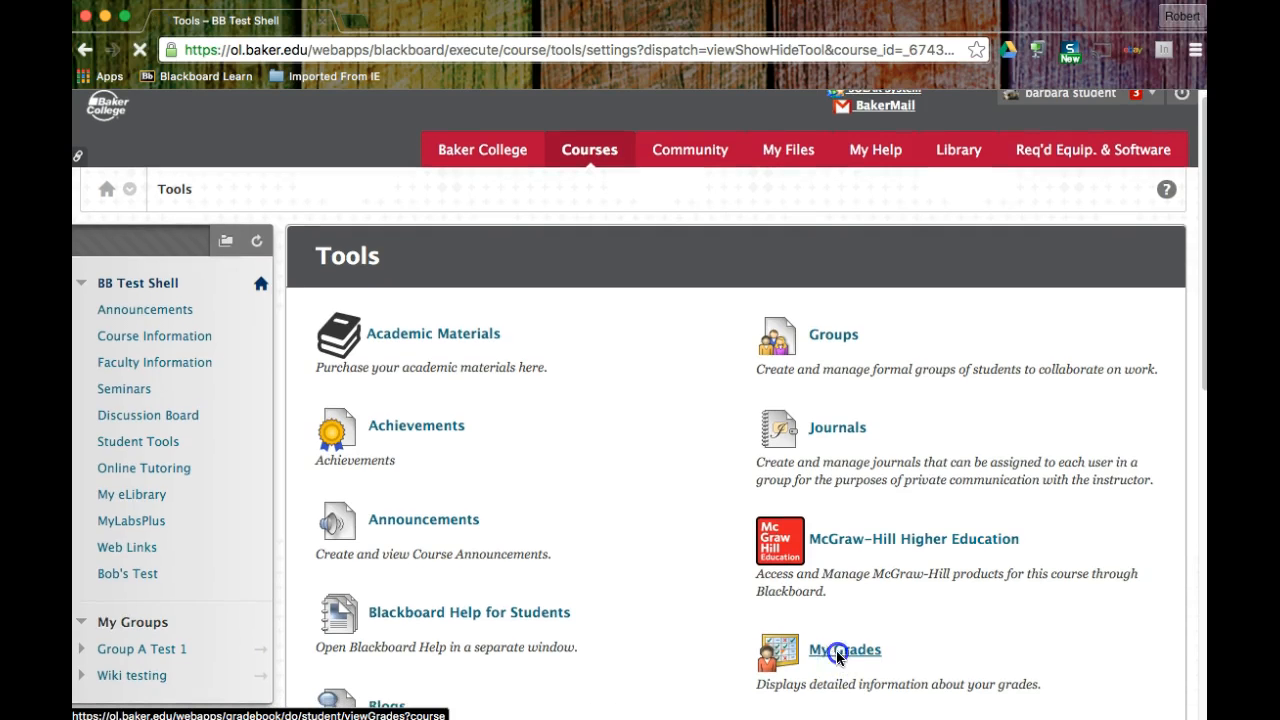
left_click(844, 648)
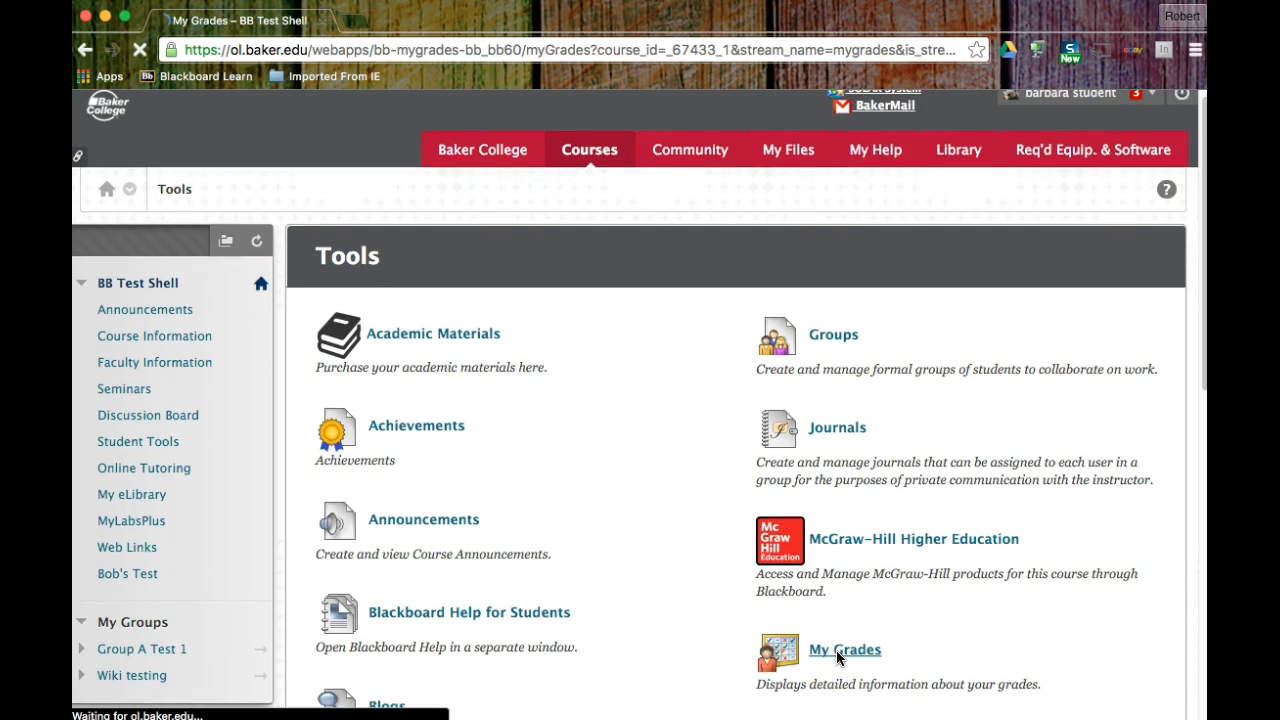
left_click(844, 648)
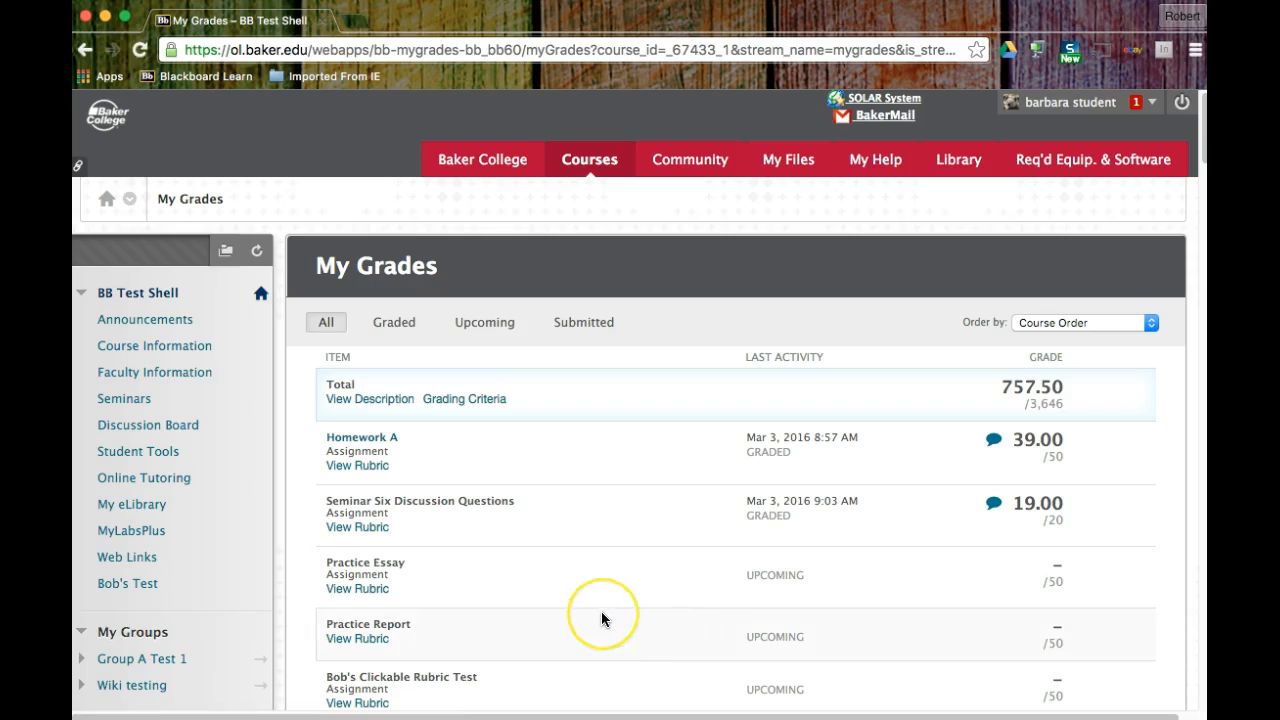
mouse_move(362, 442)
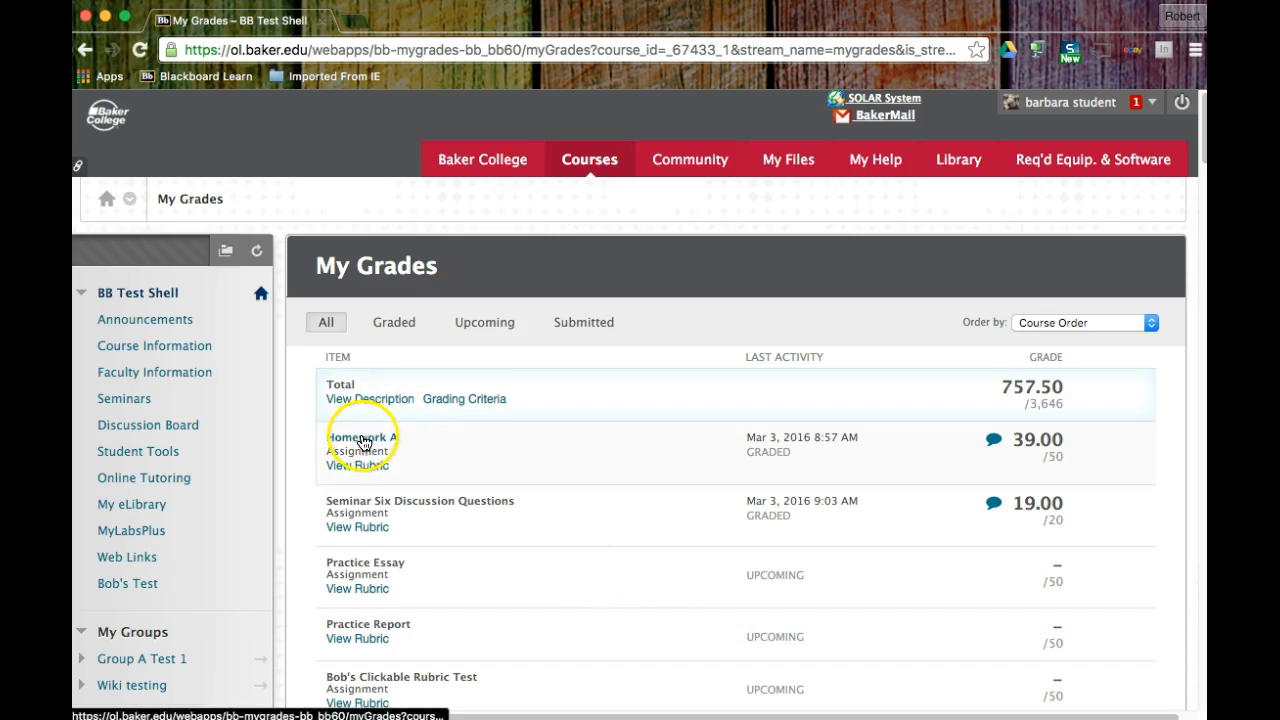
mouse_move(436, 488)
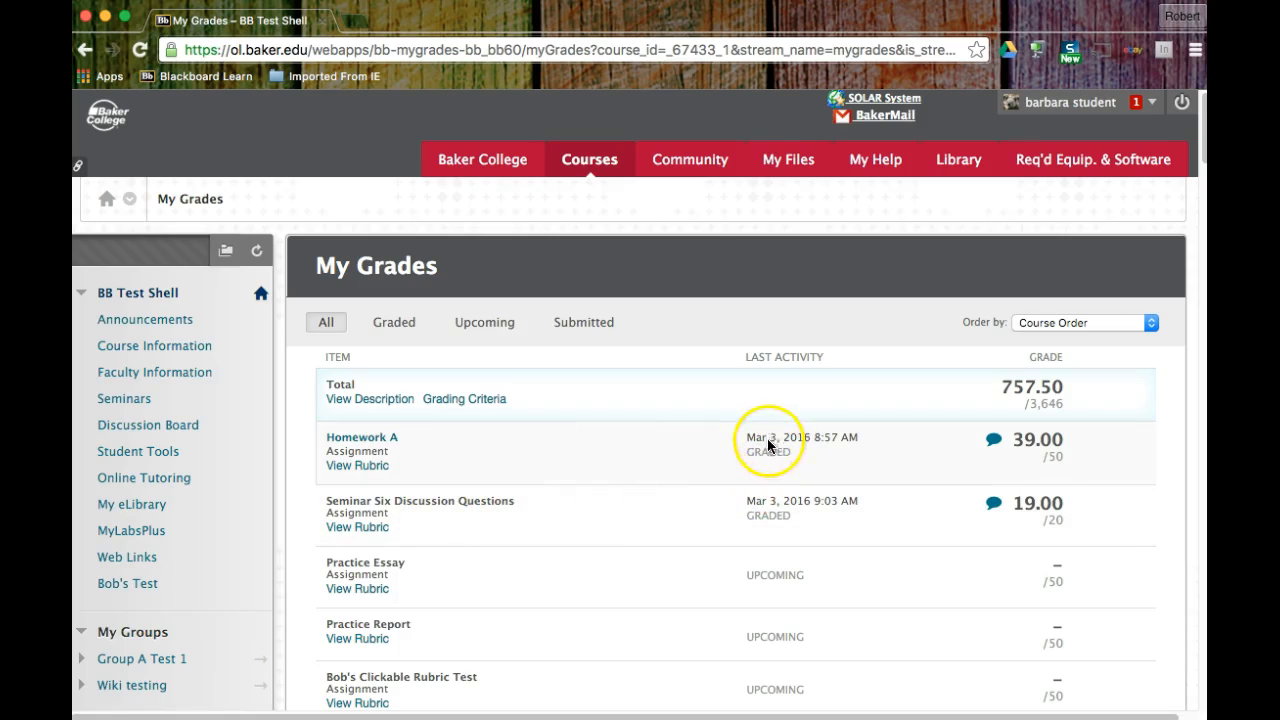
scroll("down", 3)
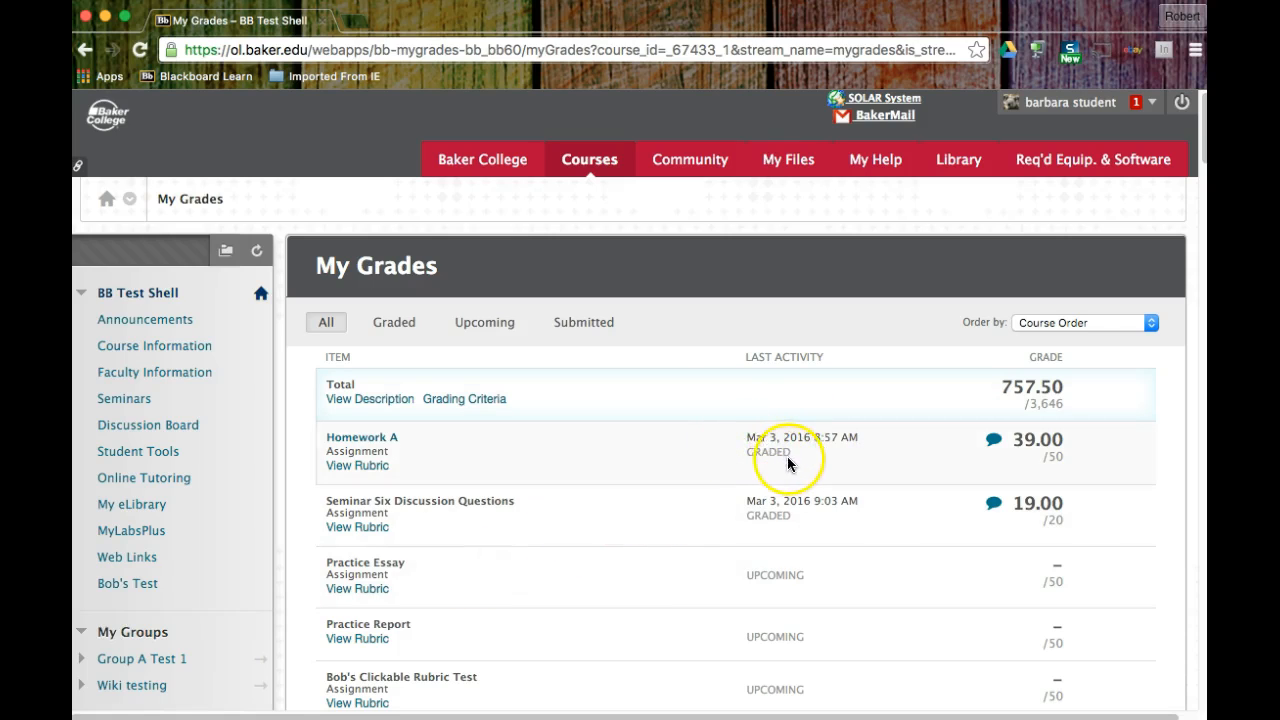
mouse_move(784, 512)
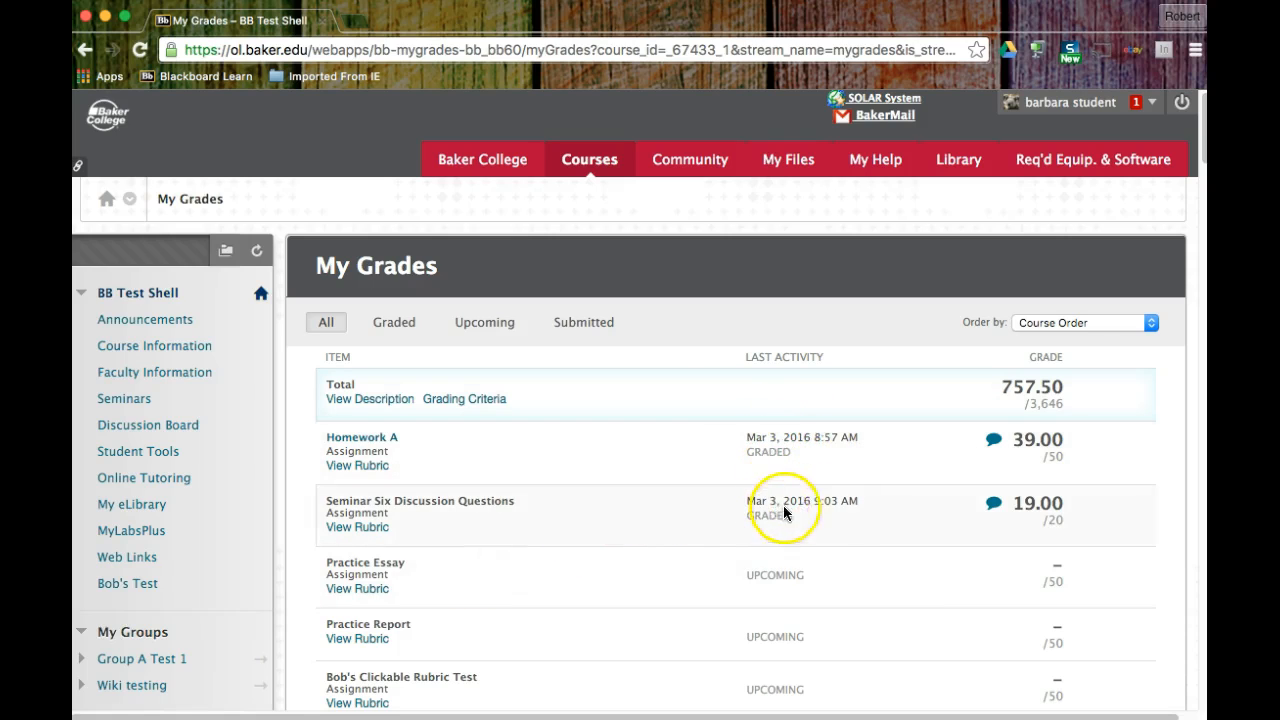
mouse_move(1032, 462)
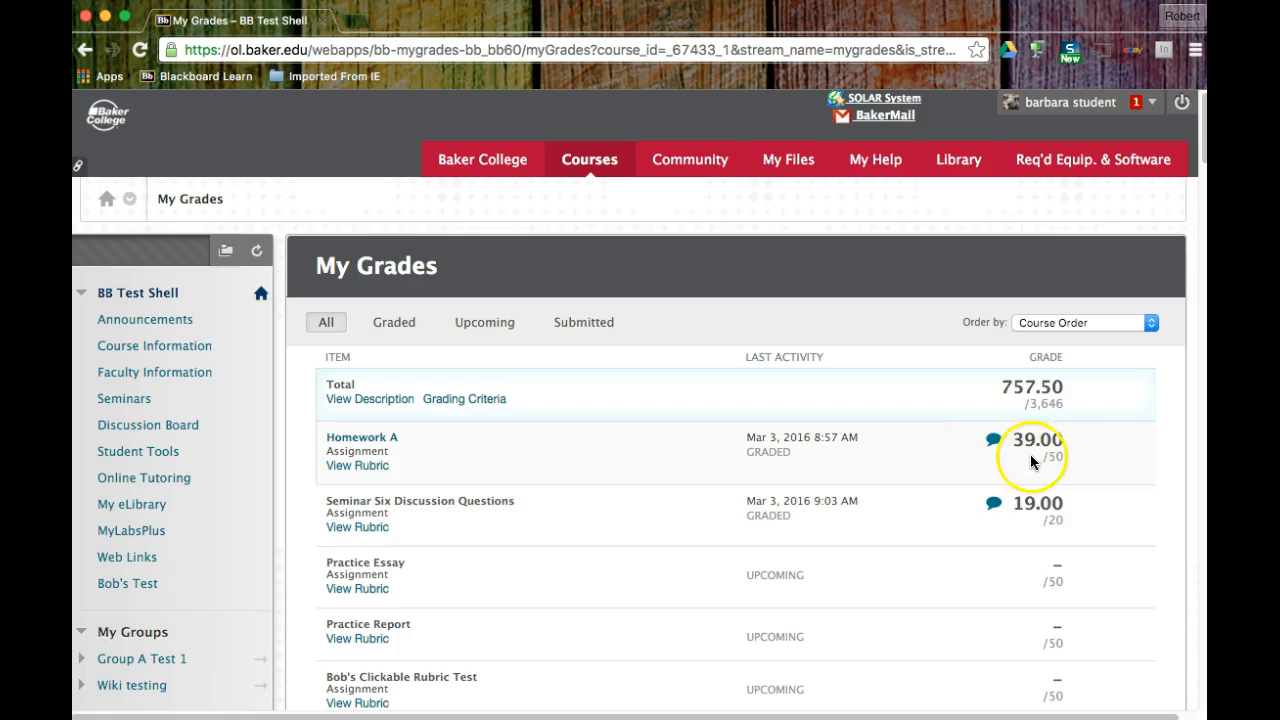
mouse_move(1048, 532)
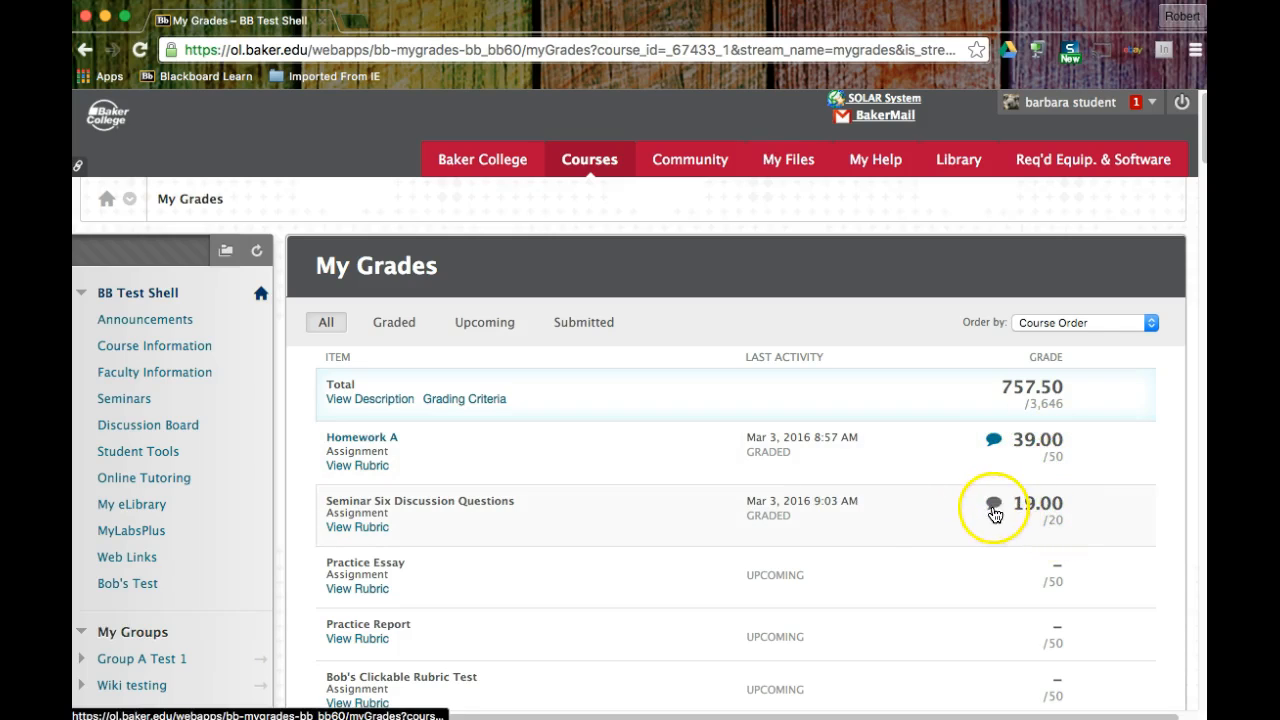
mouse_move(994, 464)
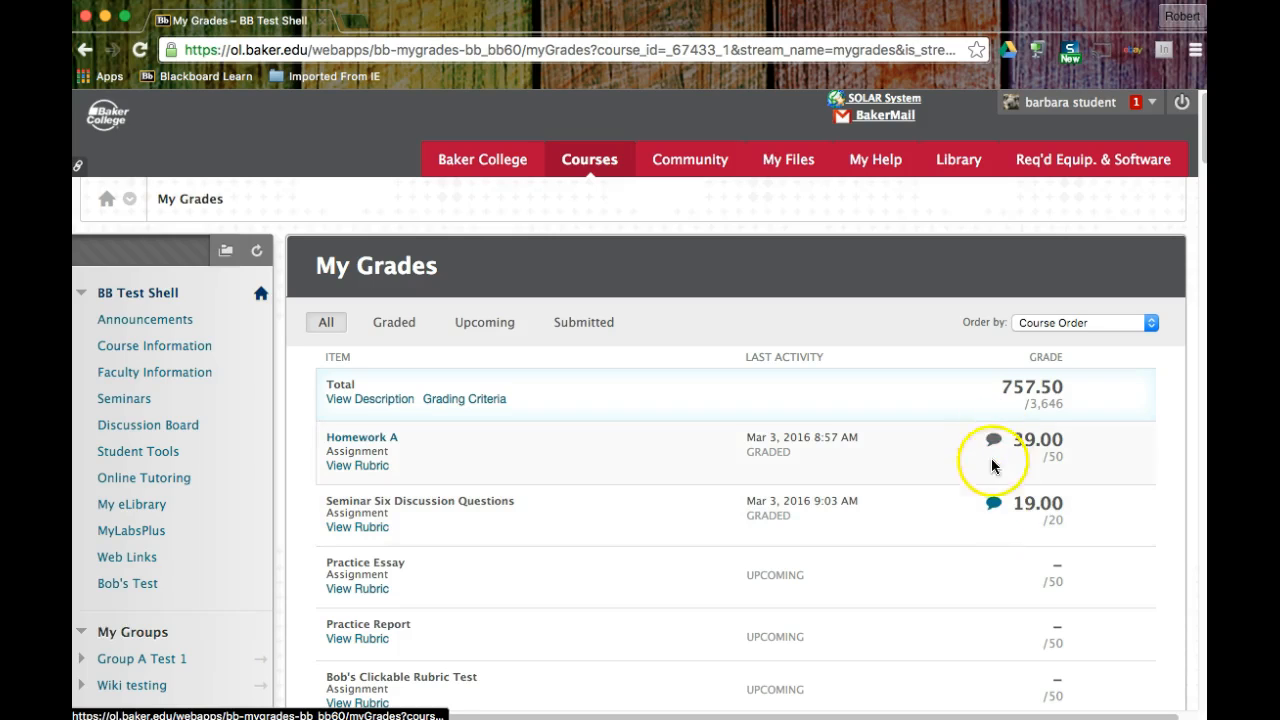
mouse_move(358, 460)
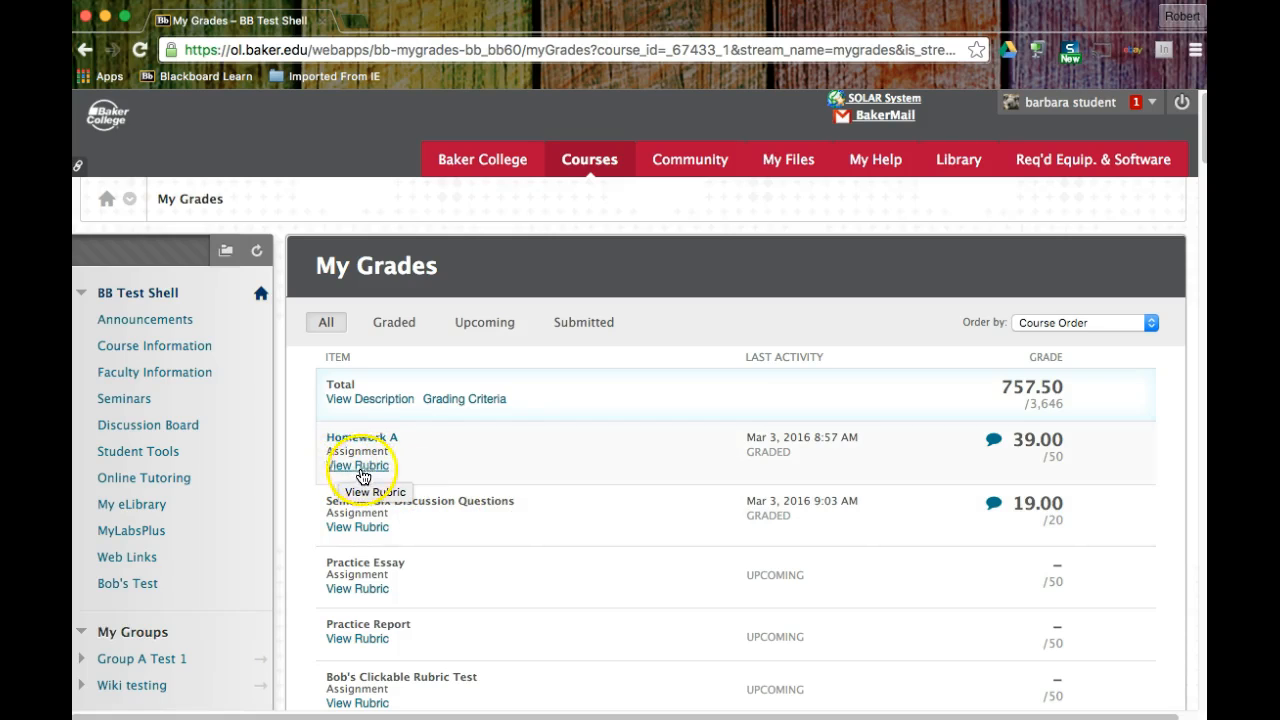
mouse_move(358, 528)
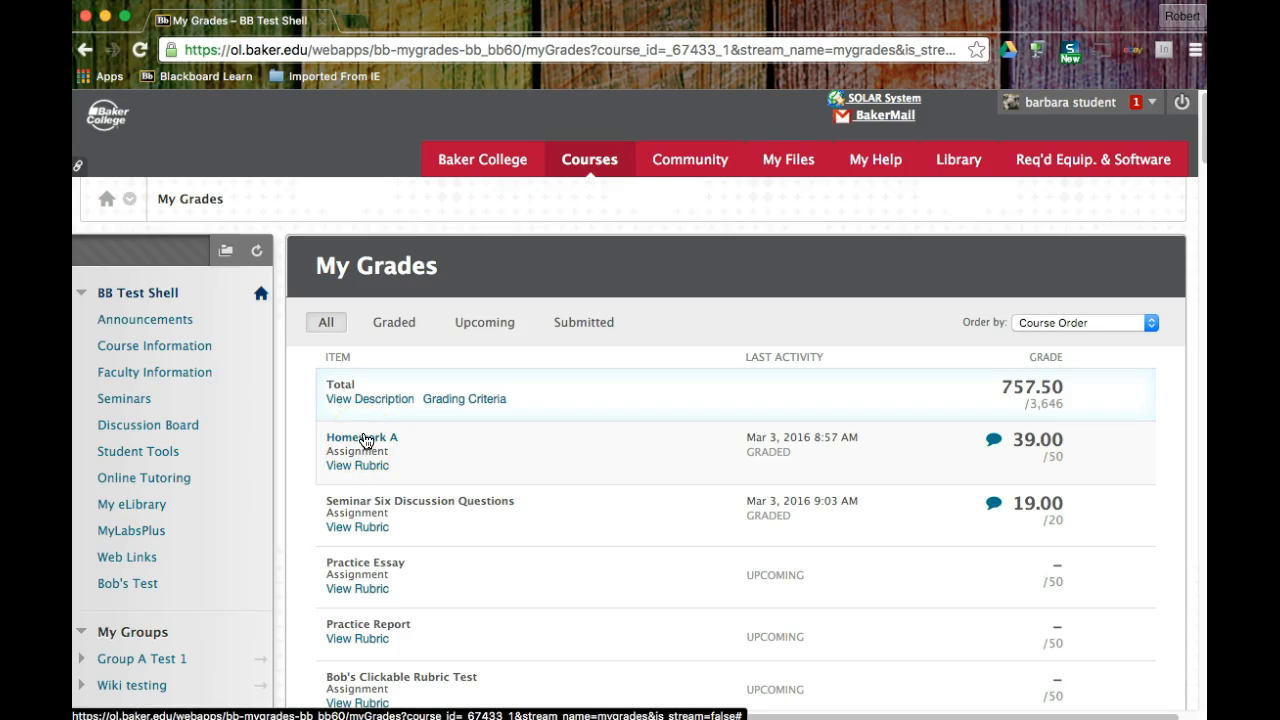
mouse_move(364, 442)
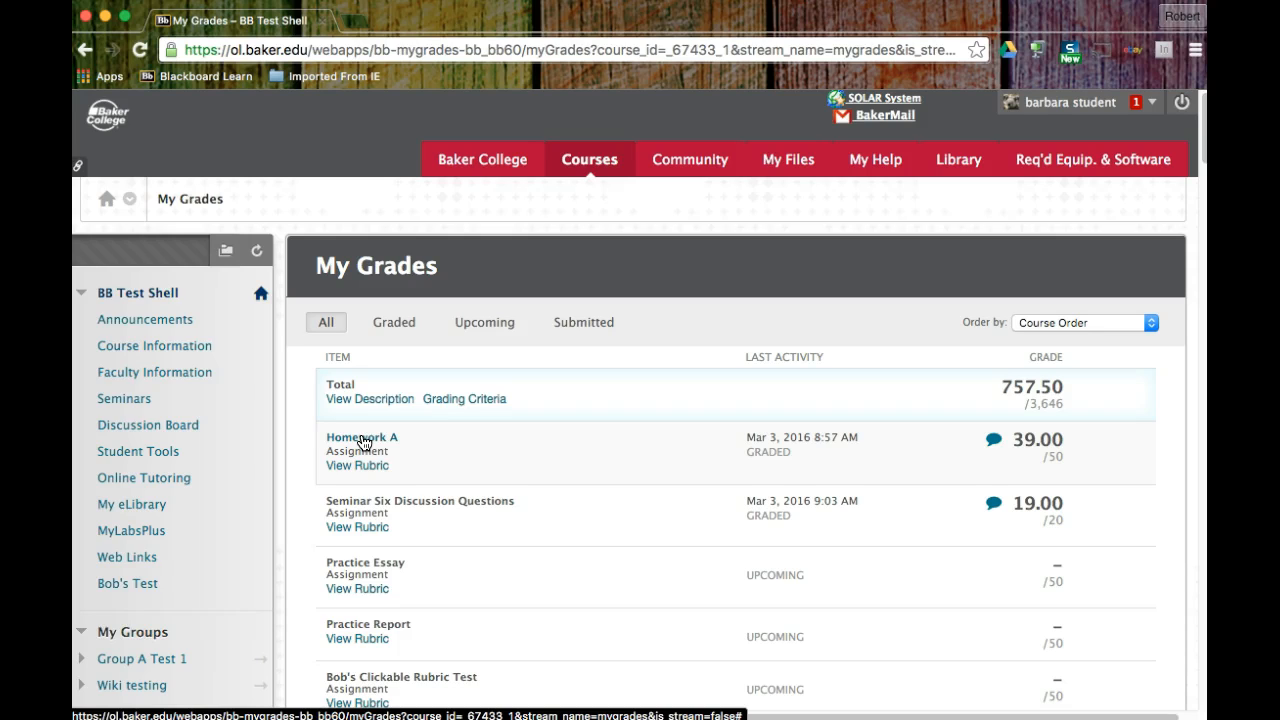
View Homework A's submission history and zoom the marked-up Crocodoc paper large enough to read.
left_click(362, 436)
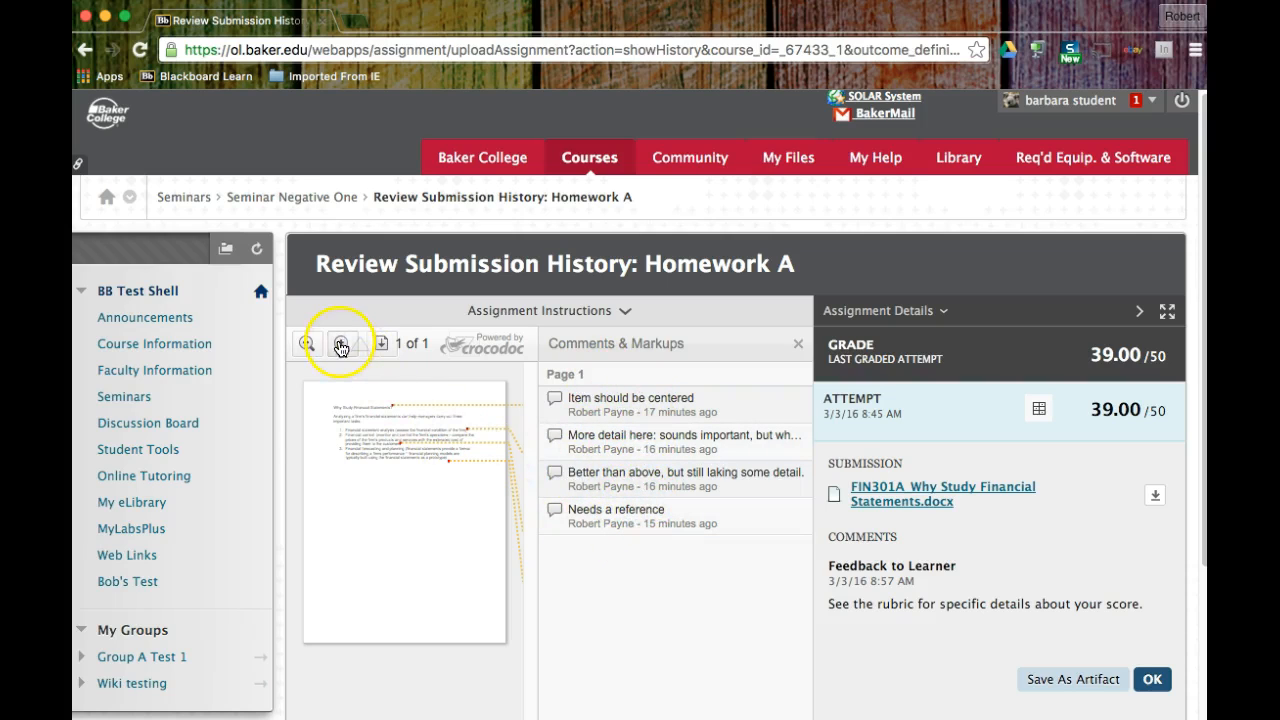
left_click(342, 344)
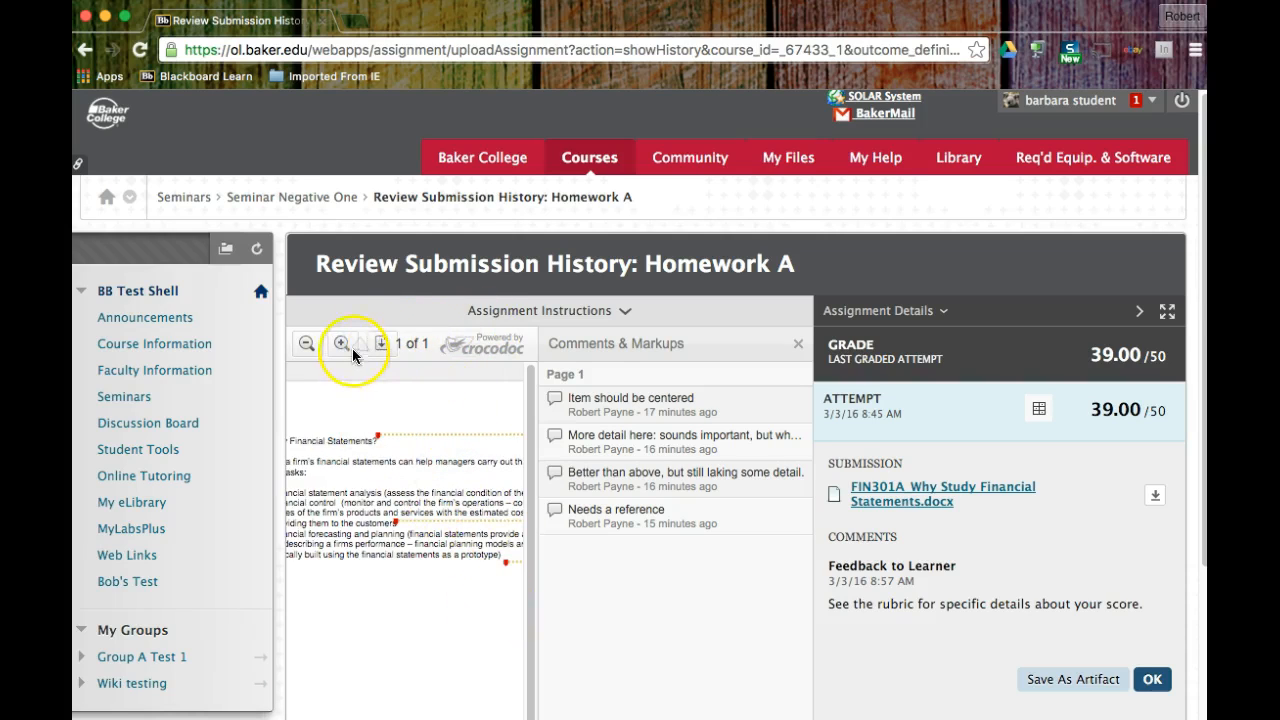
left_click(306, 344)
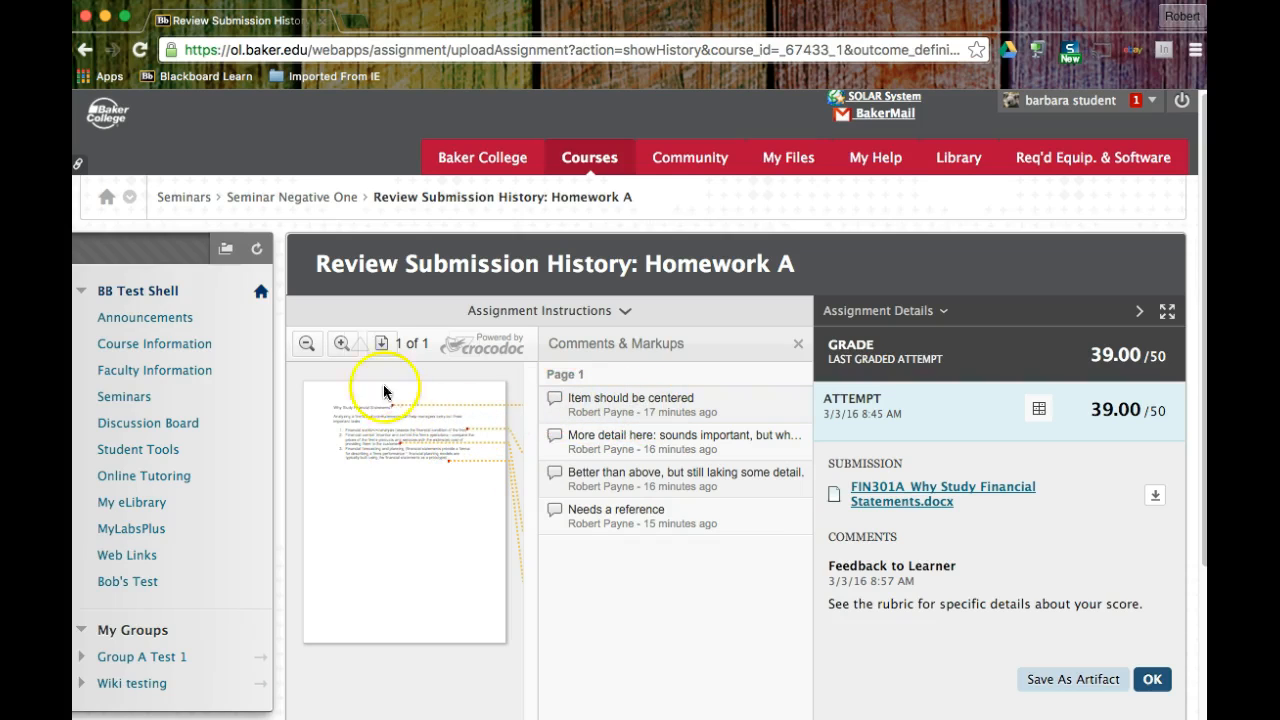
left_click(340, 344)
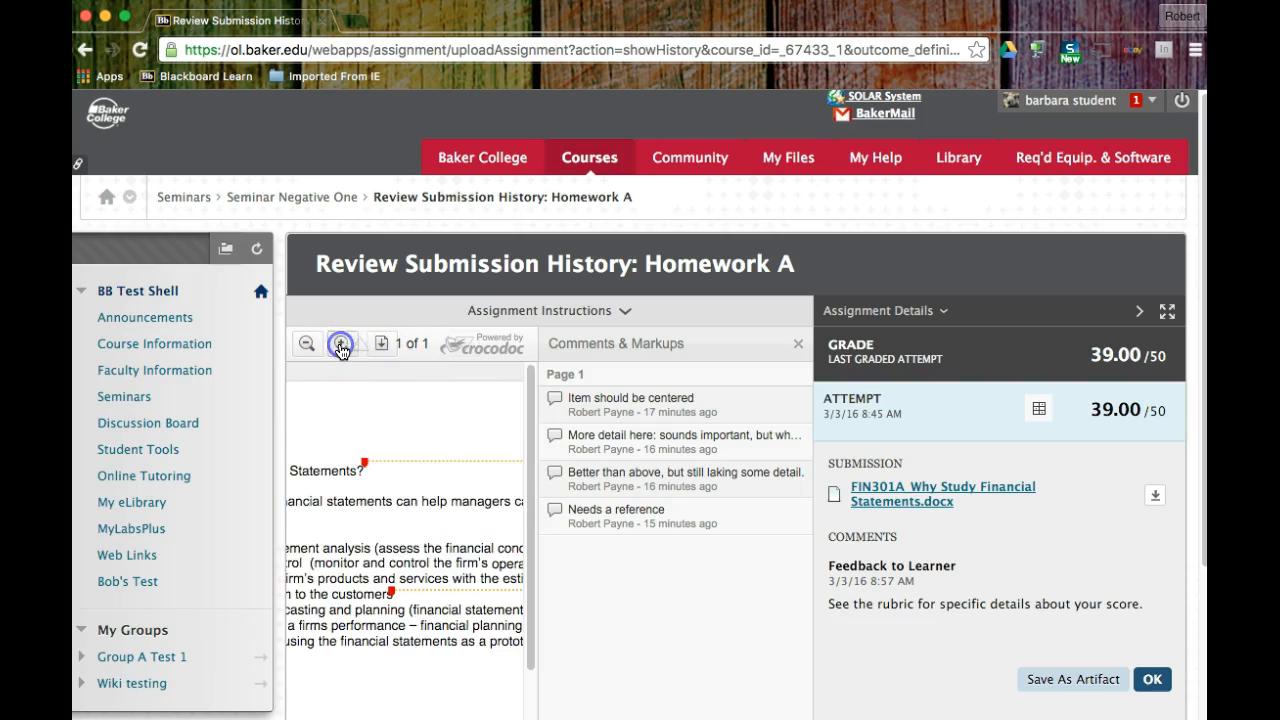
left_click(344, 344)
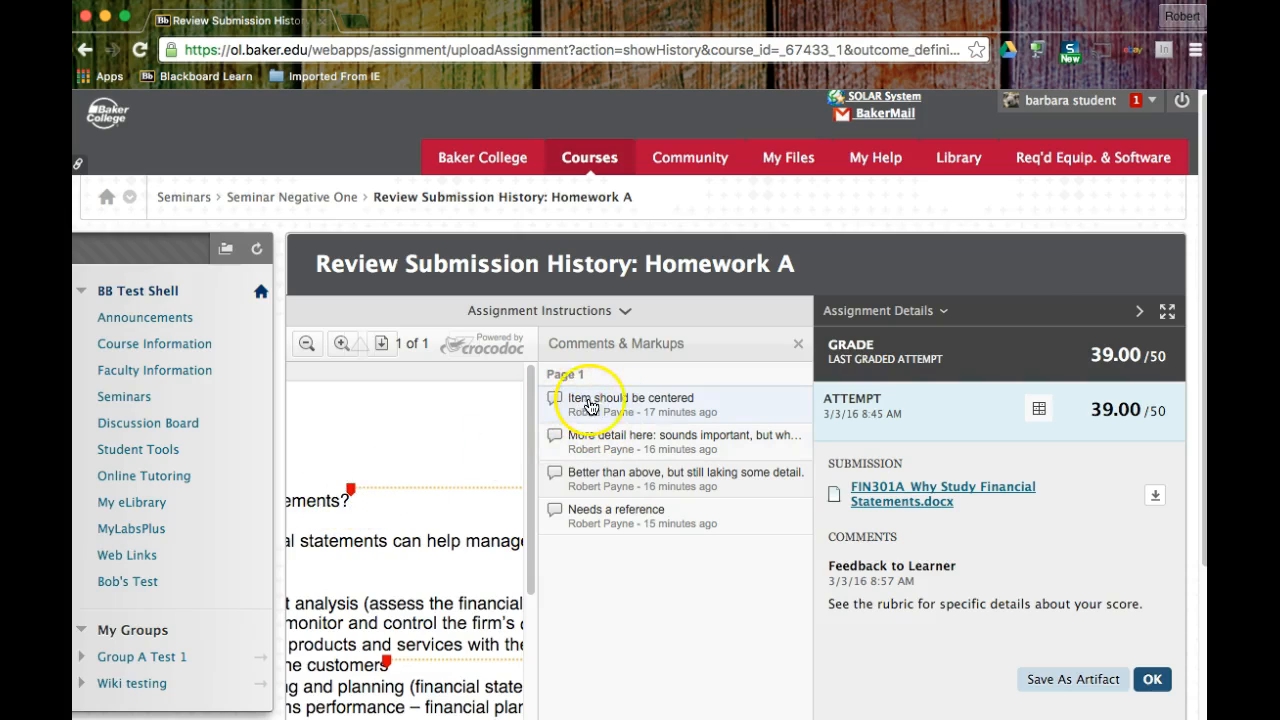
mouse_move(676, 404)
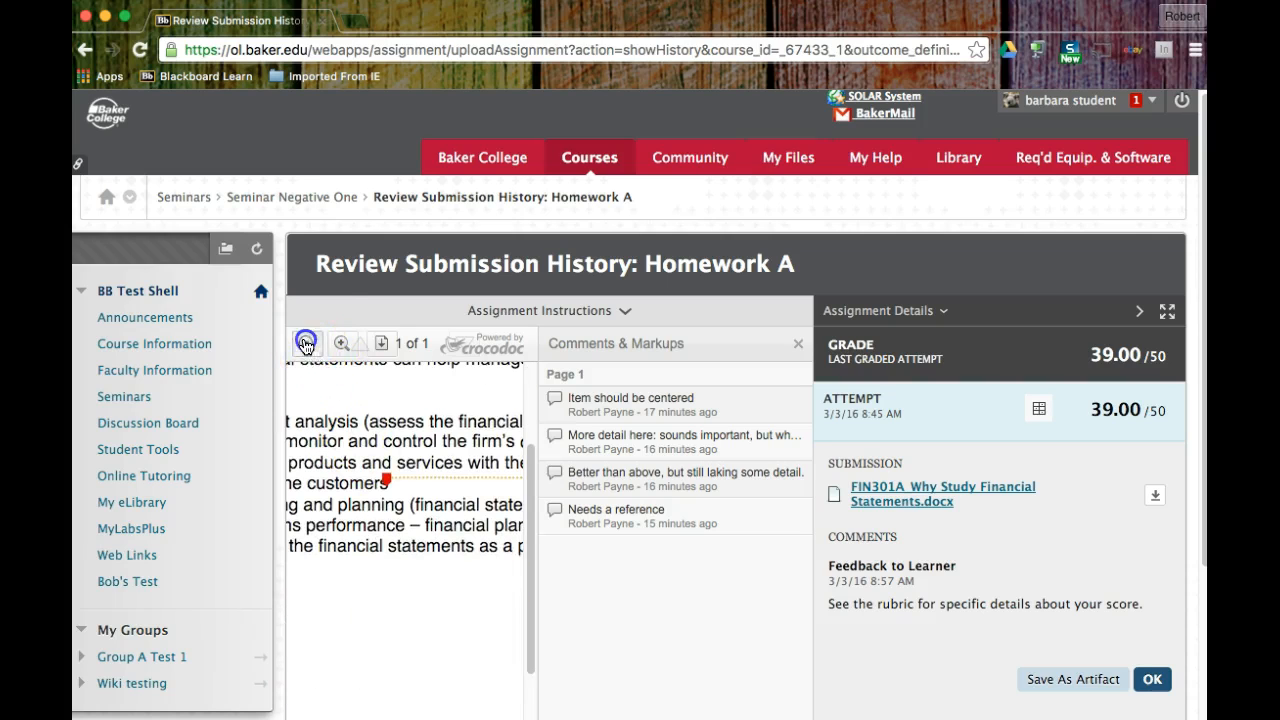
left_click(308, 344)
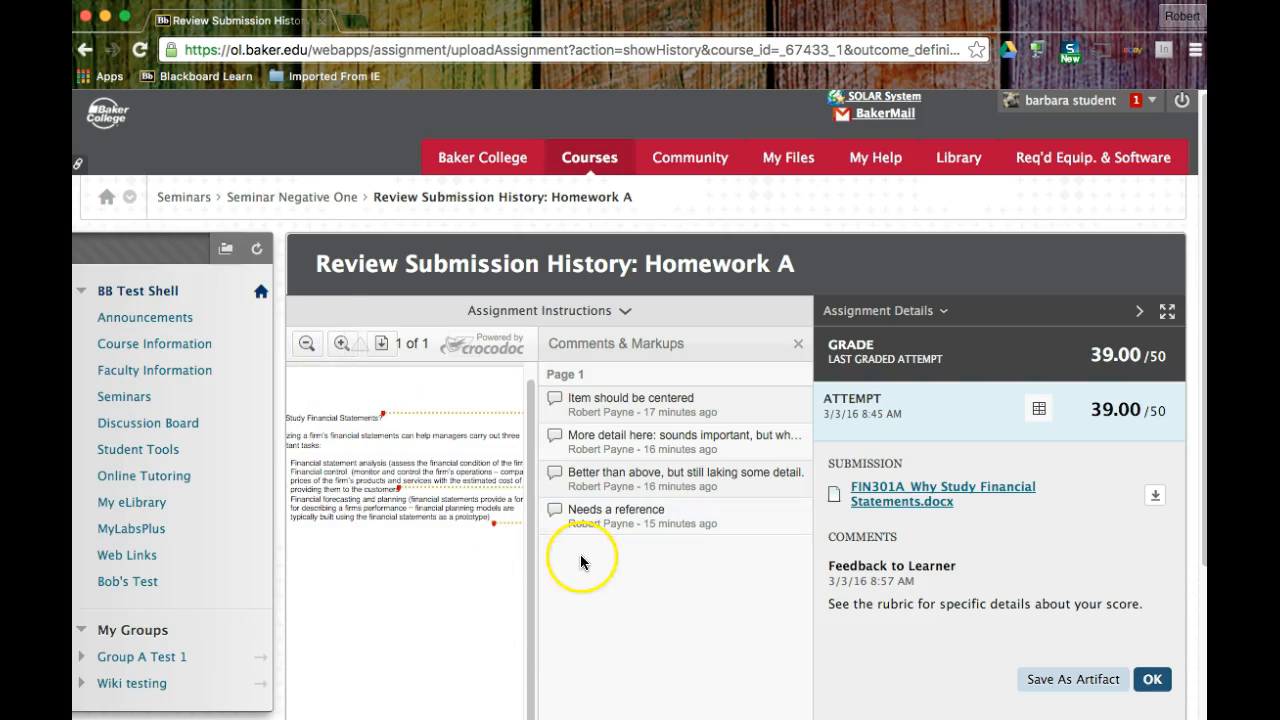
mouse_move(996, 532)
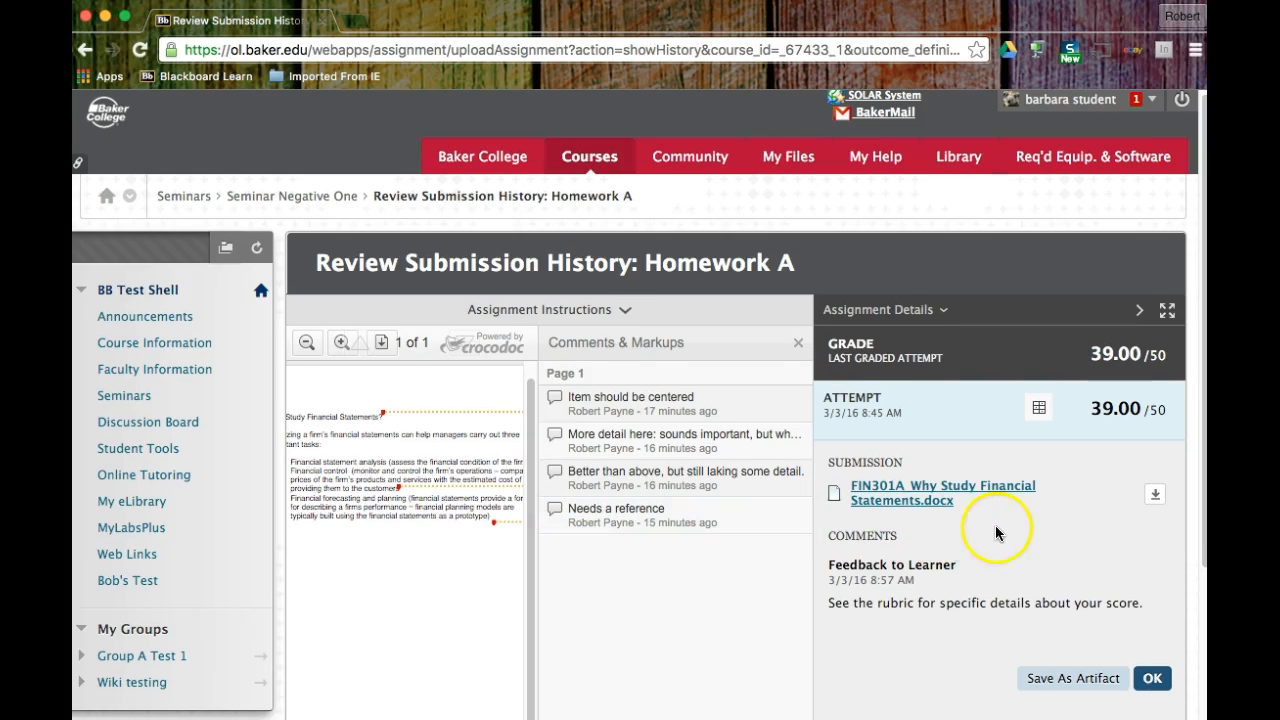
mouse_move(928, 576)
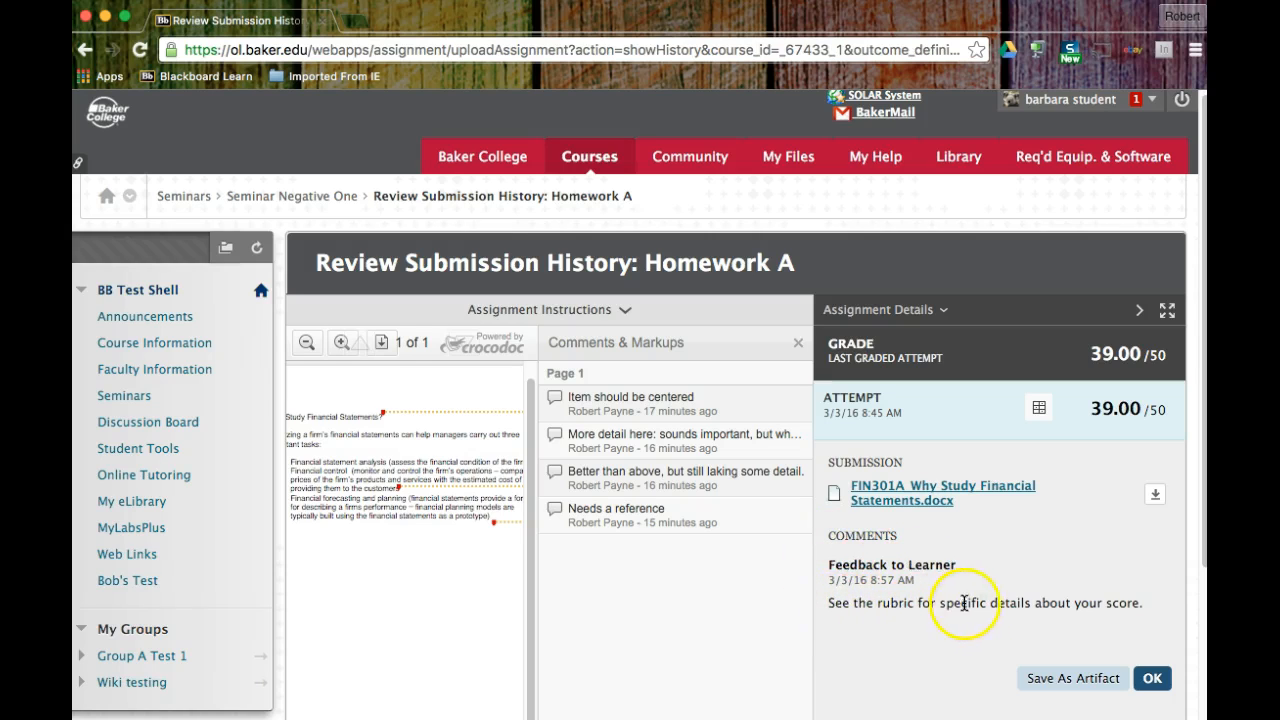
mouse_move(1130, 600)
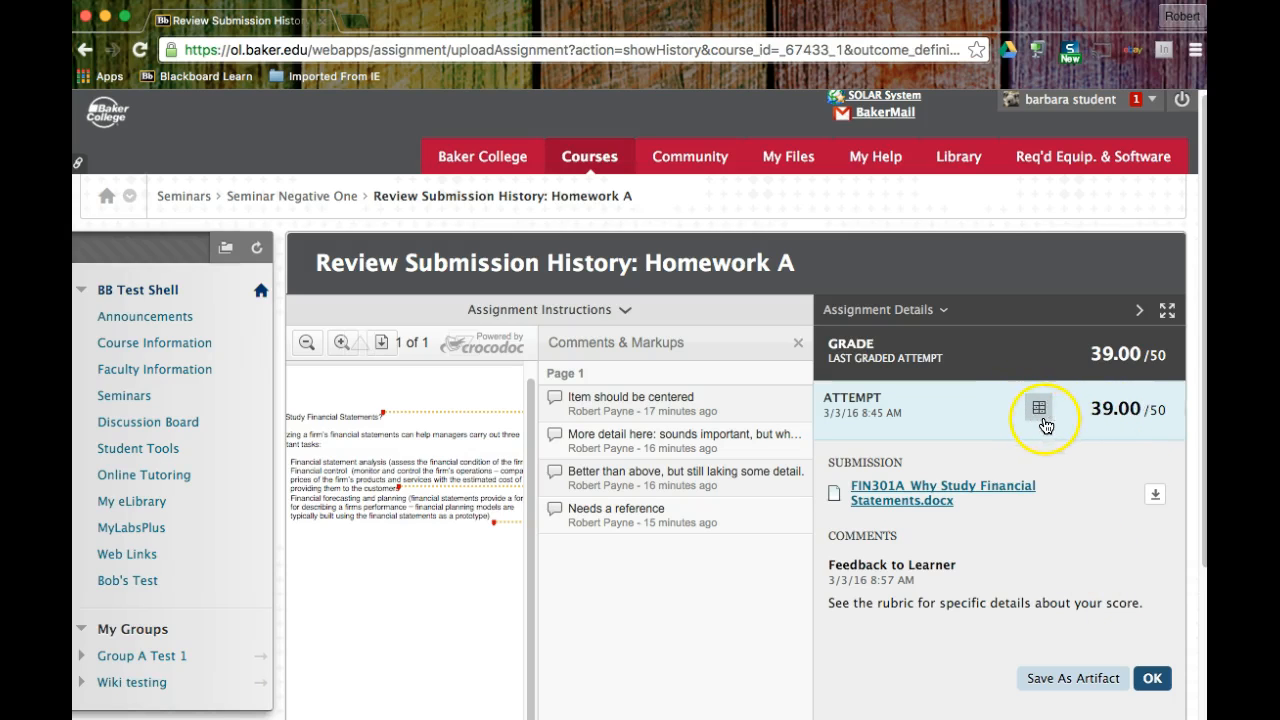
mouse_move(1044, 410)
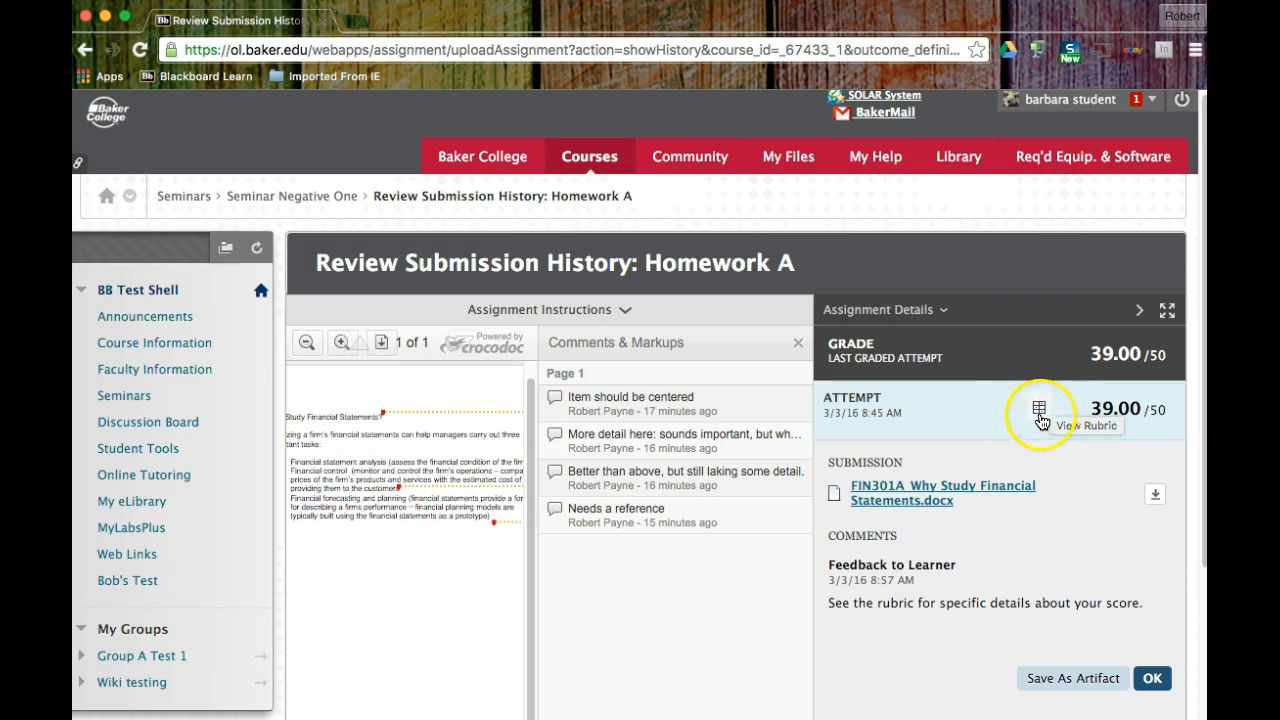
mouse_move(1064, 448)
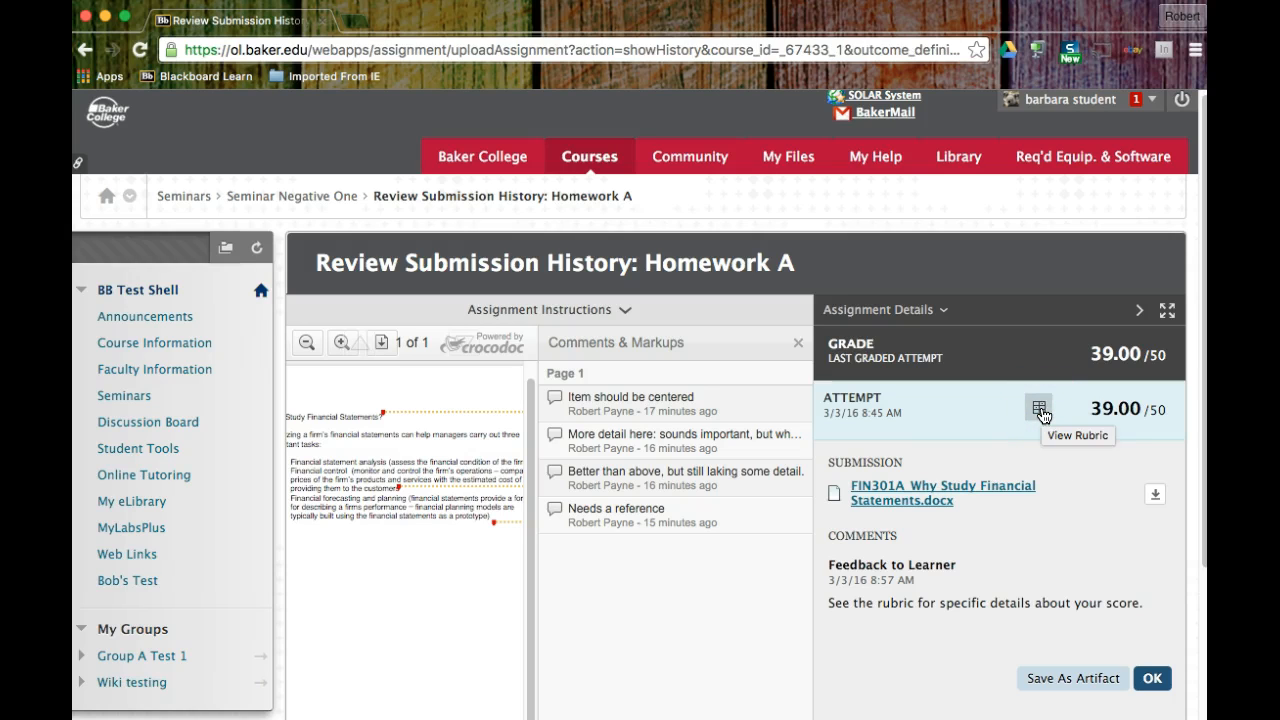
left_click(1040, 408)
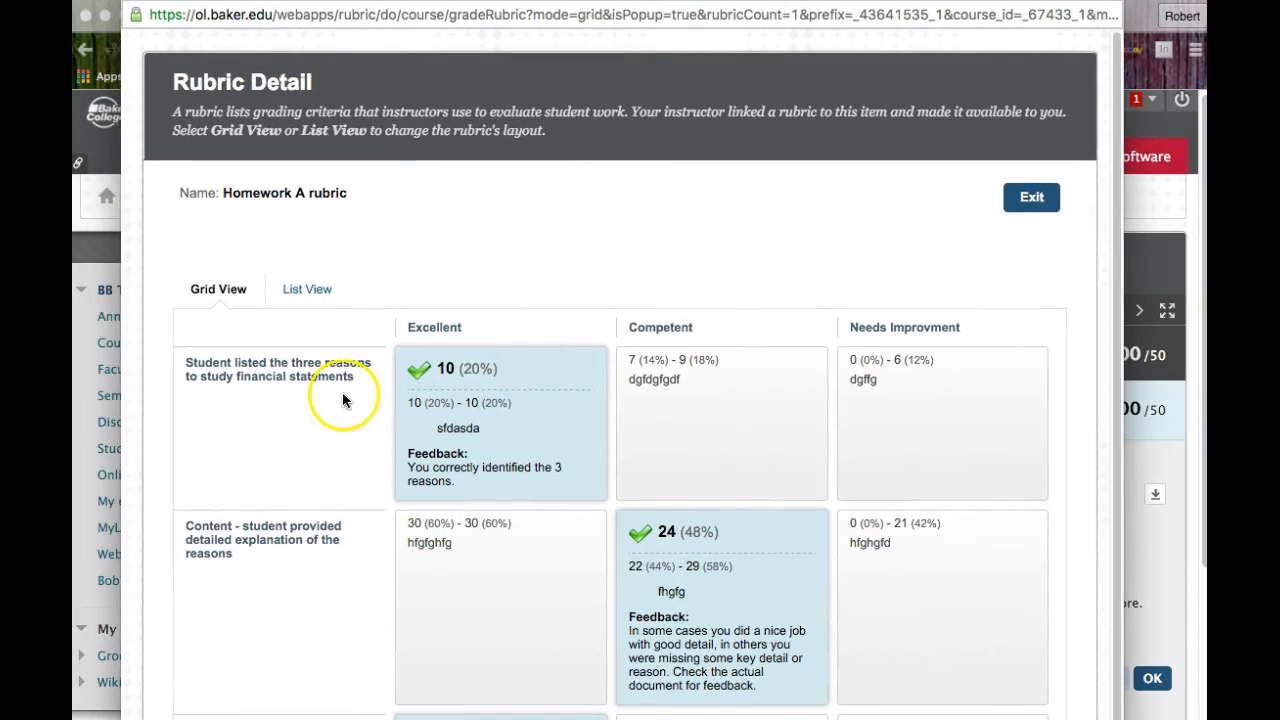
scroll("down", 3)
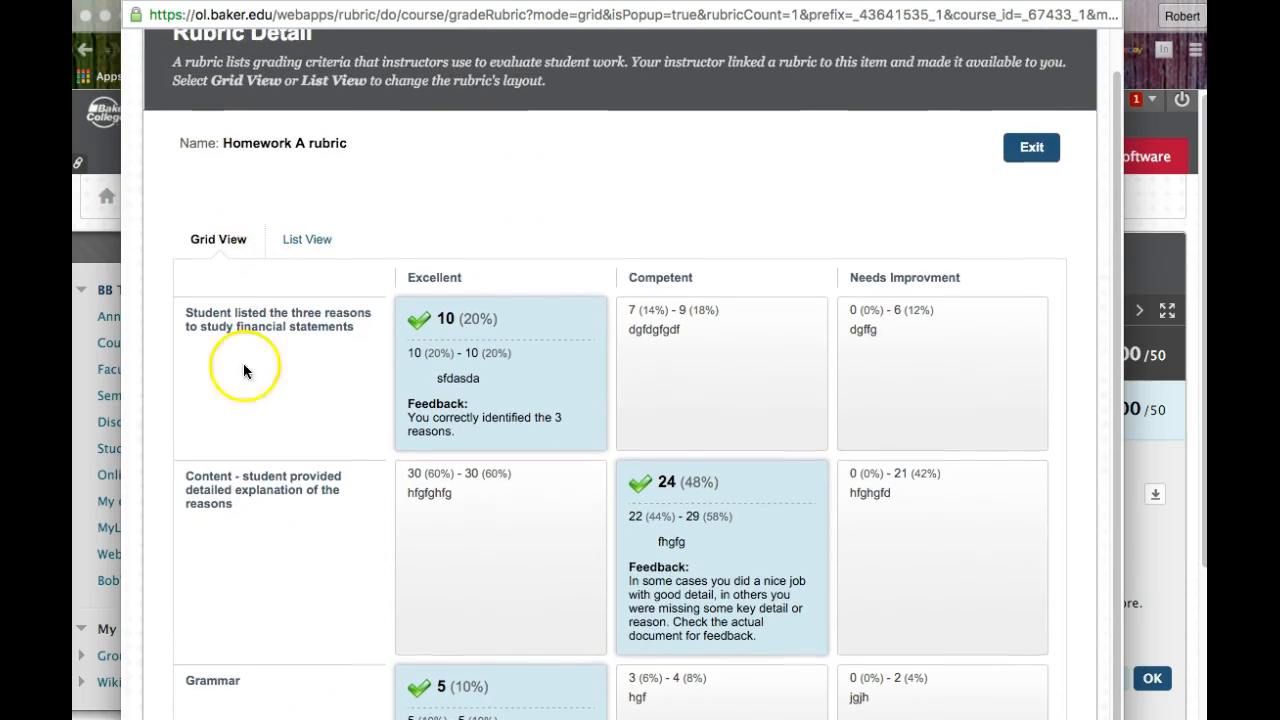
scroll("down", 3)
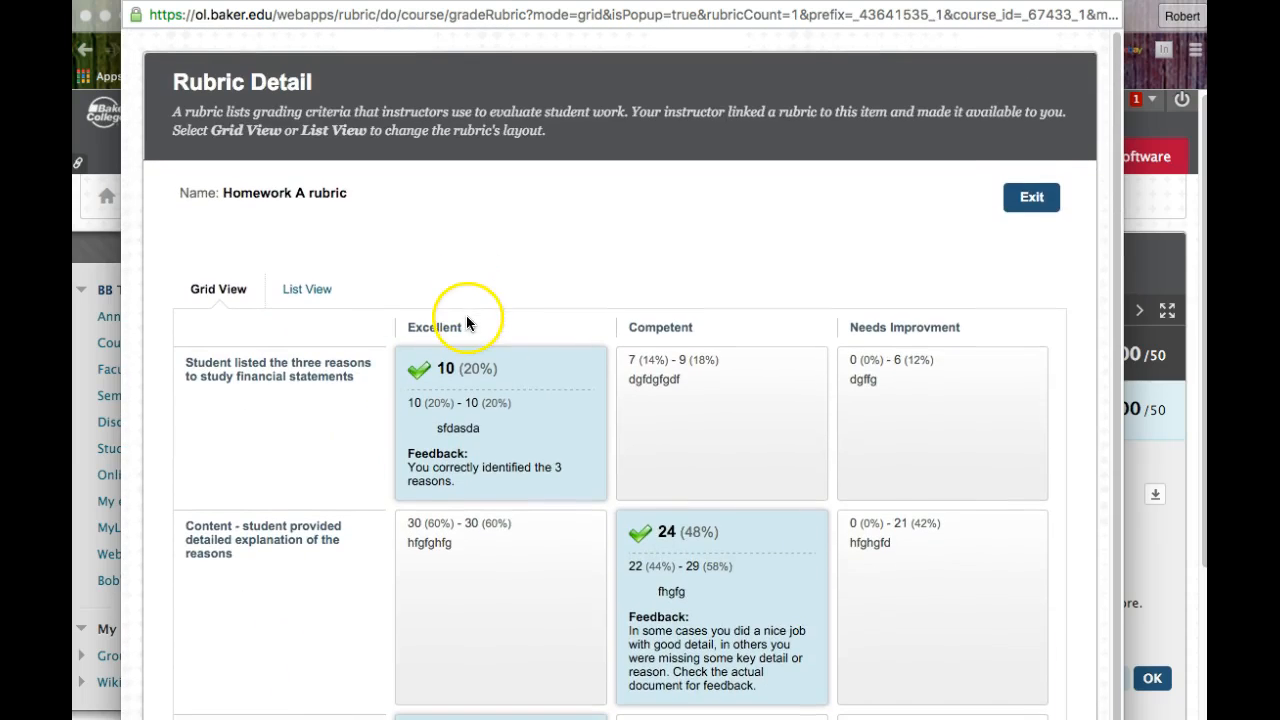
mouse_move(730, 332)
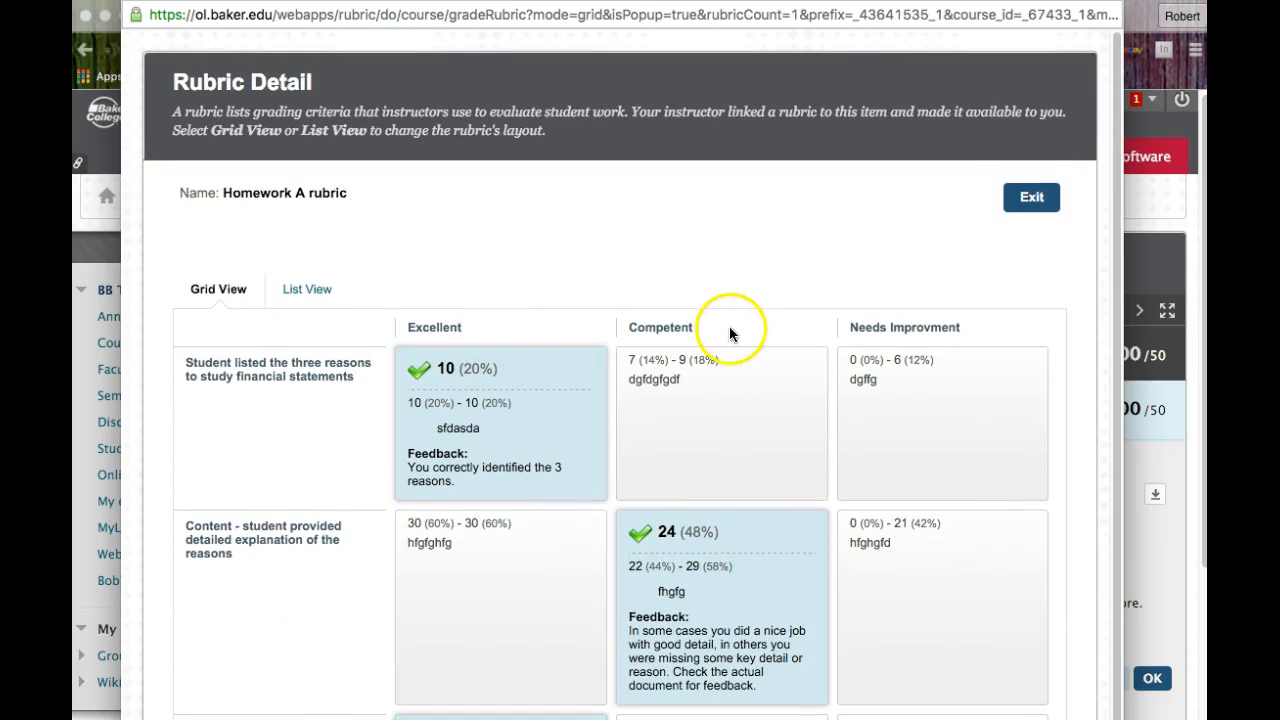
mouse_move(504, 330)
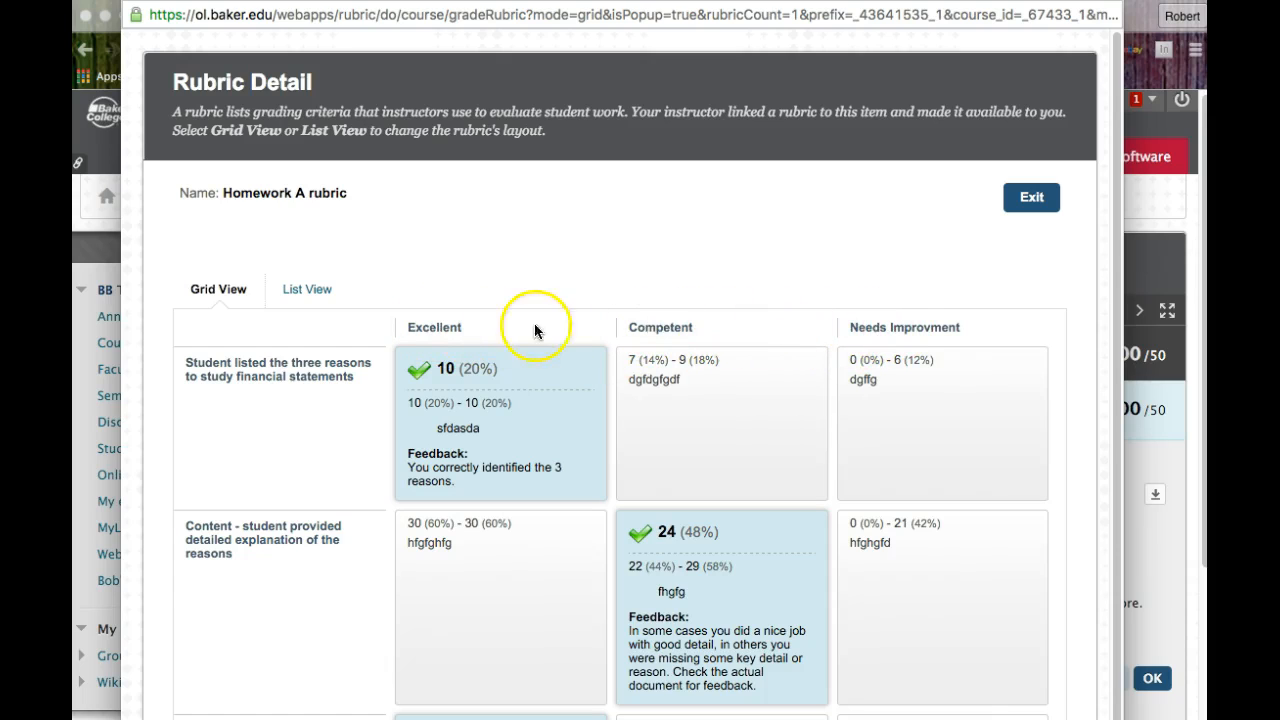
mouse_move(884, 328)
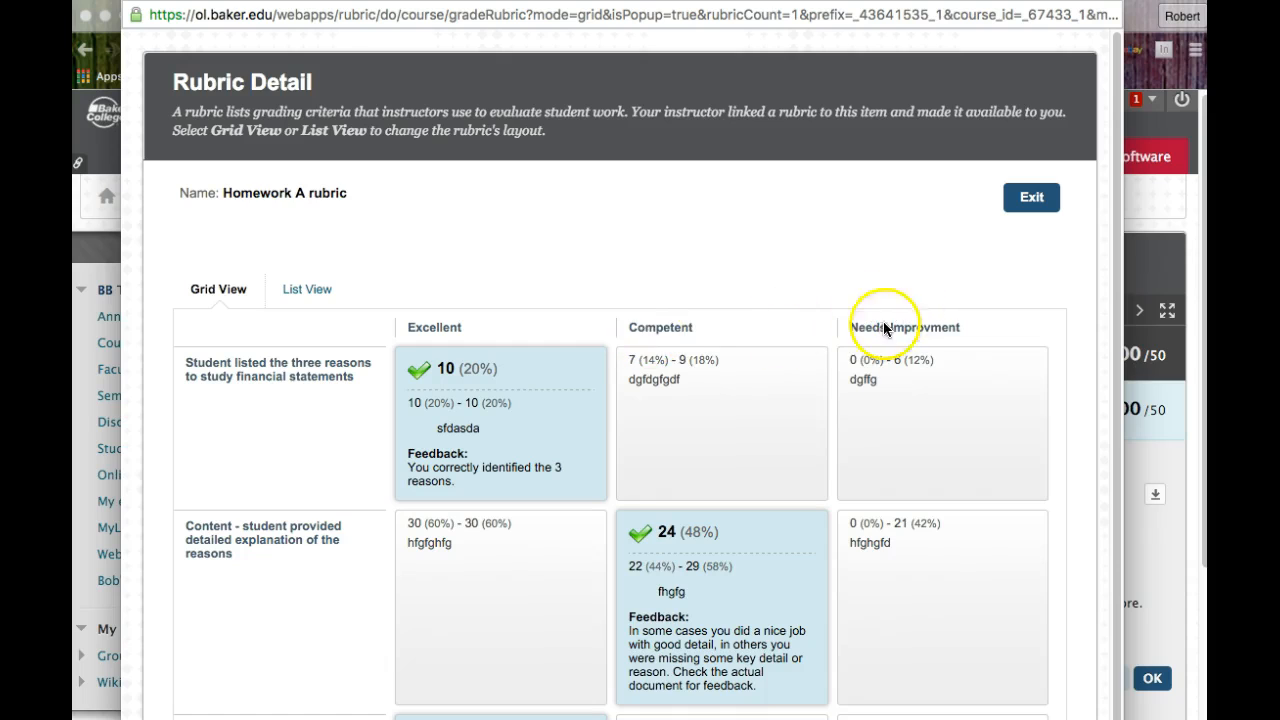
scroll("down", 3)
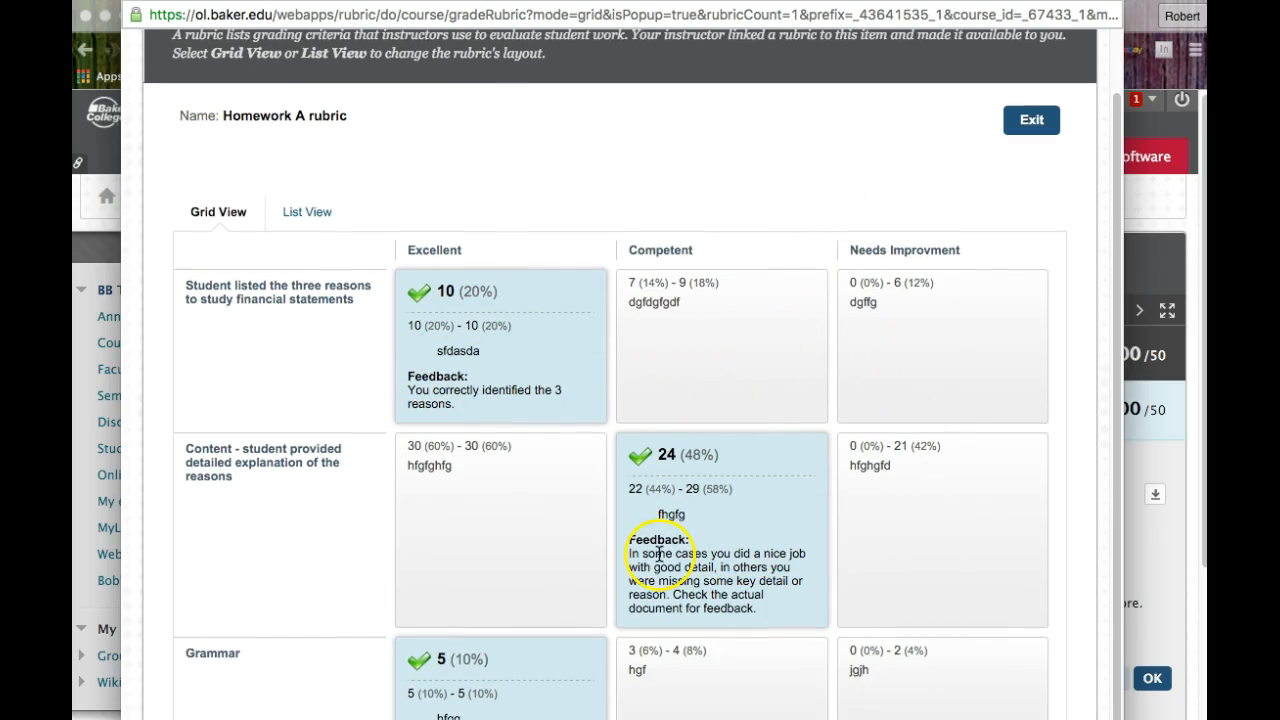
mouse_move(436, 308)
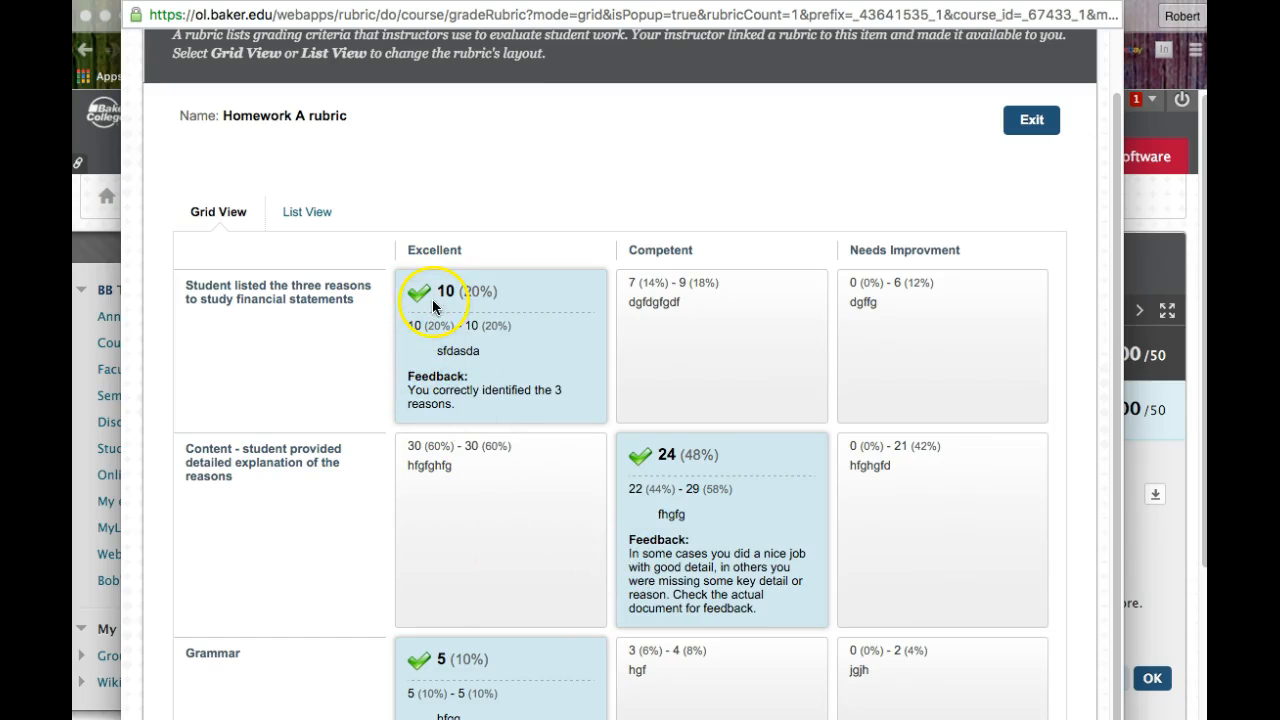
mouse_move(504, 650)
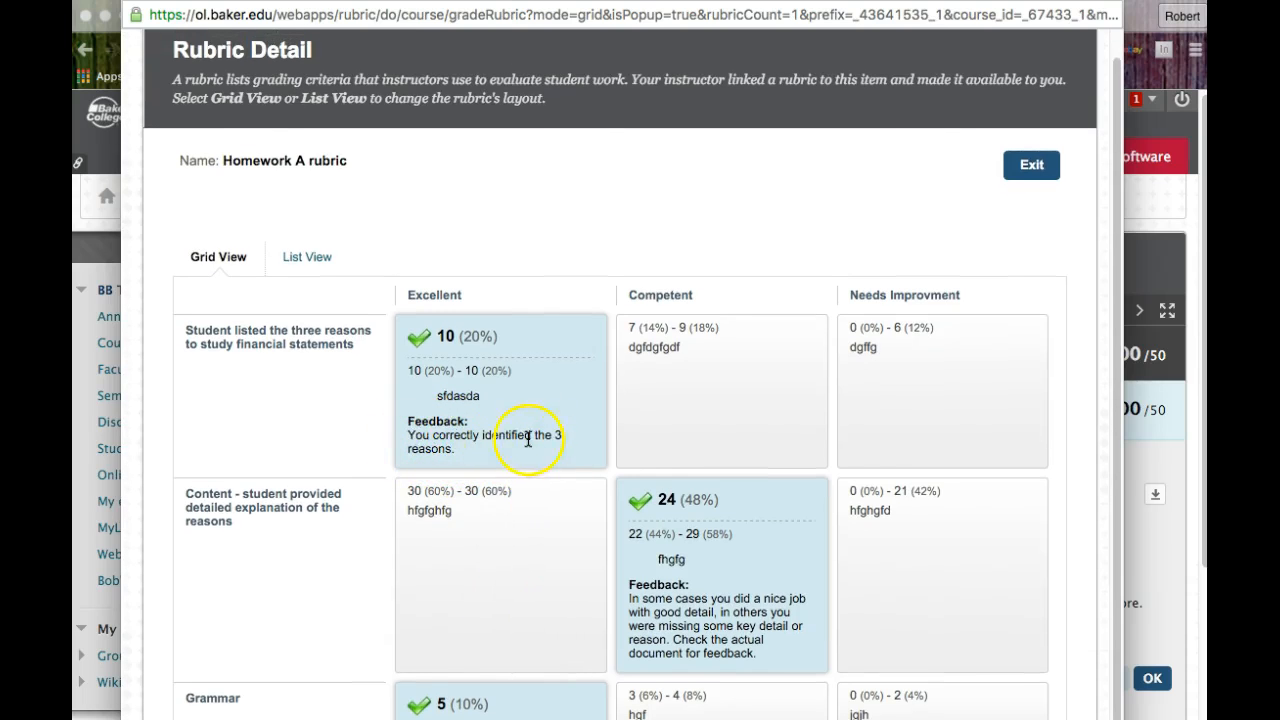
scroll("down", 3)
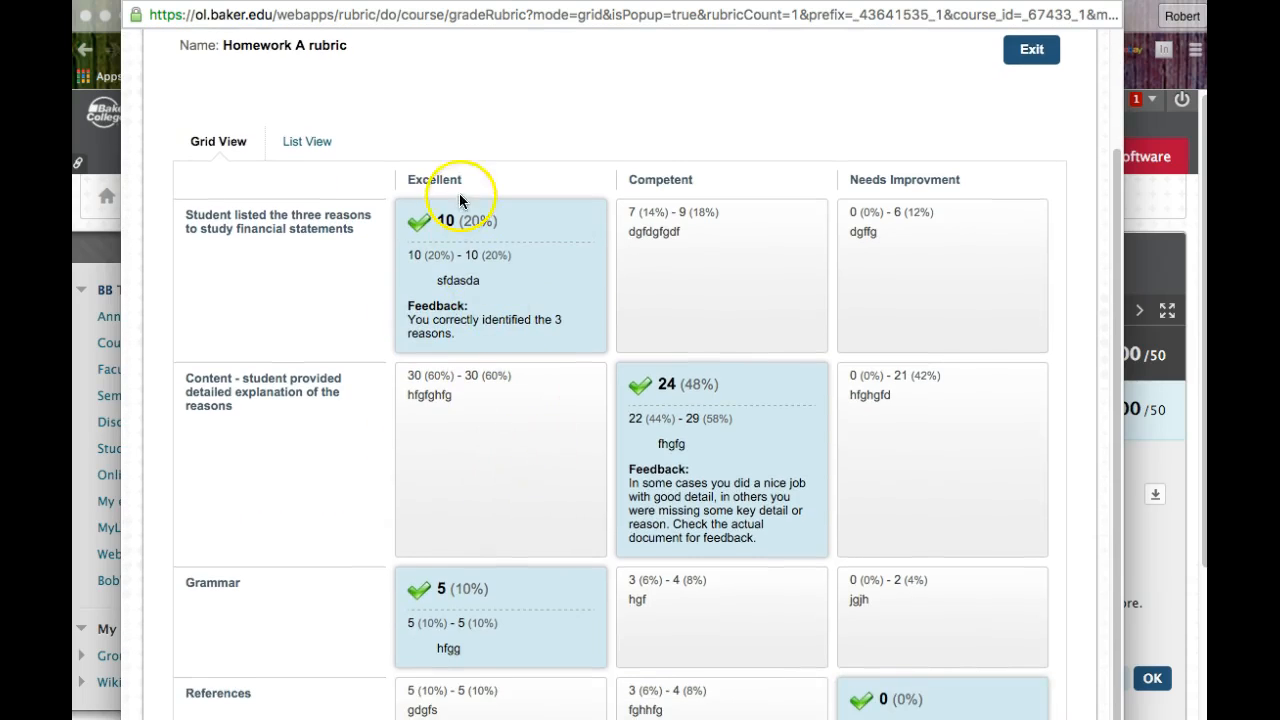
mouse_move(476, 336)
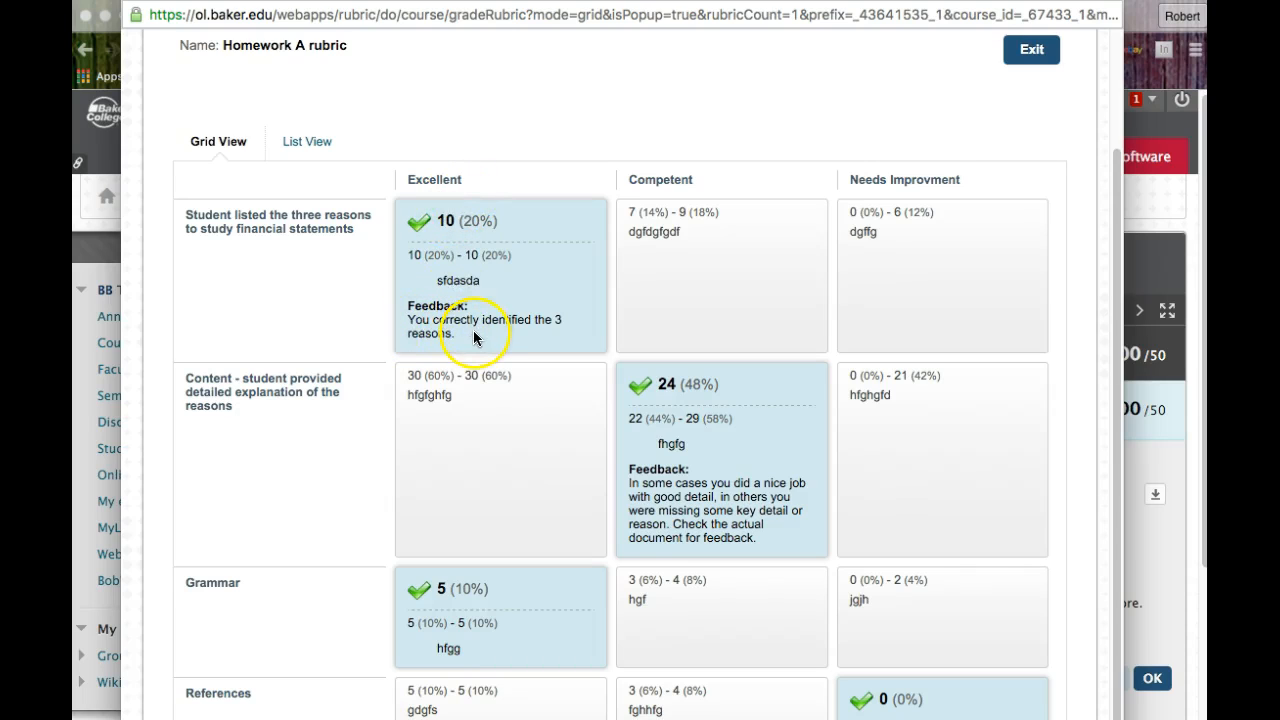
mouse_move(448, 396)
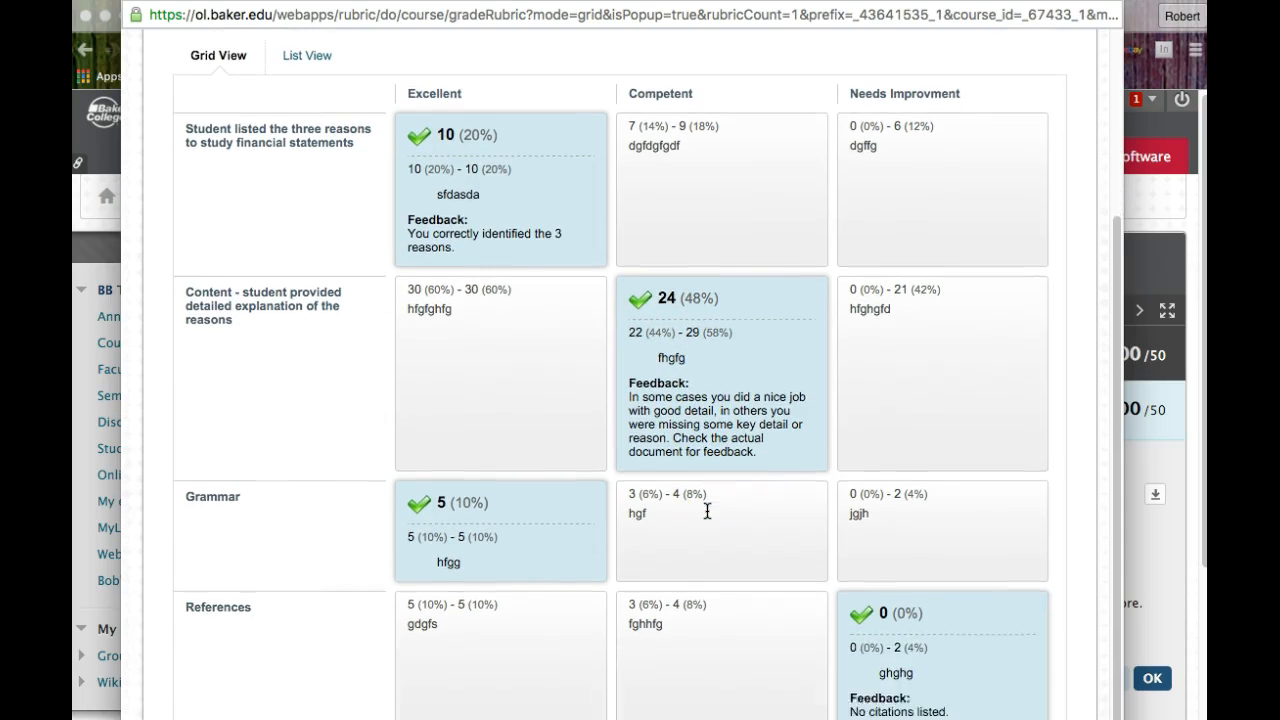
scroll("down", 3)
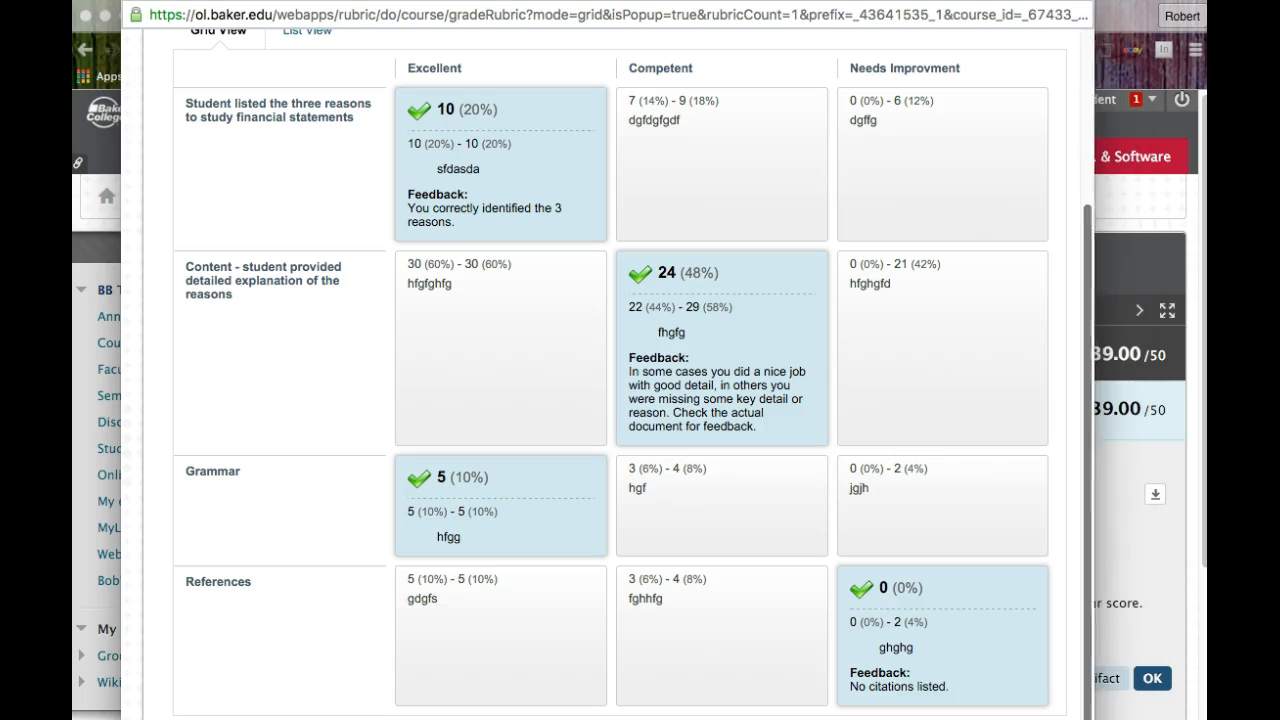
scroll("down", 3)
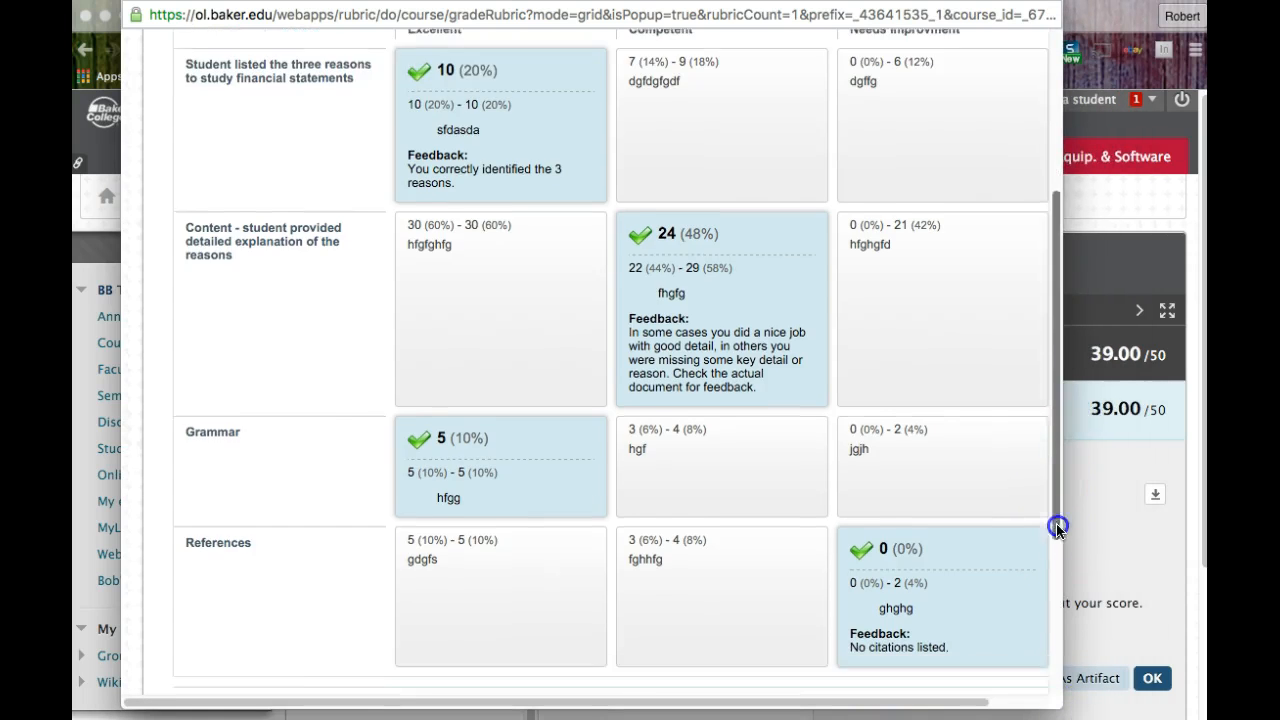
scroll("down", 3)
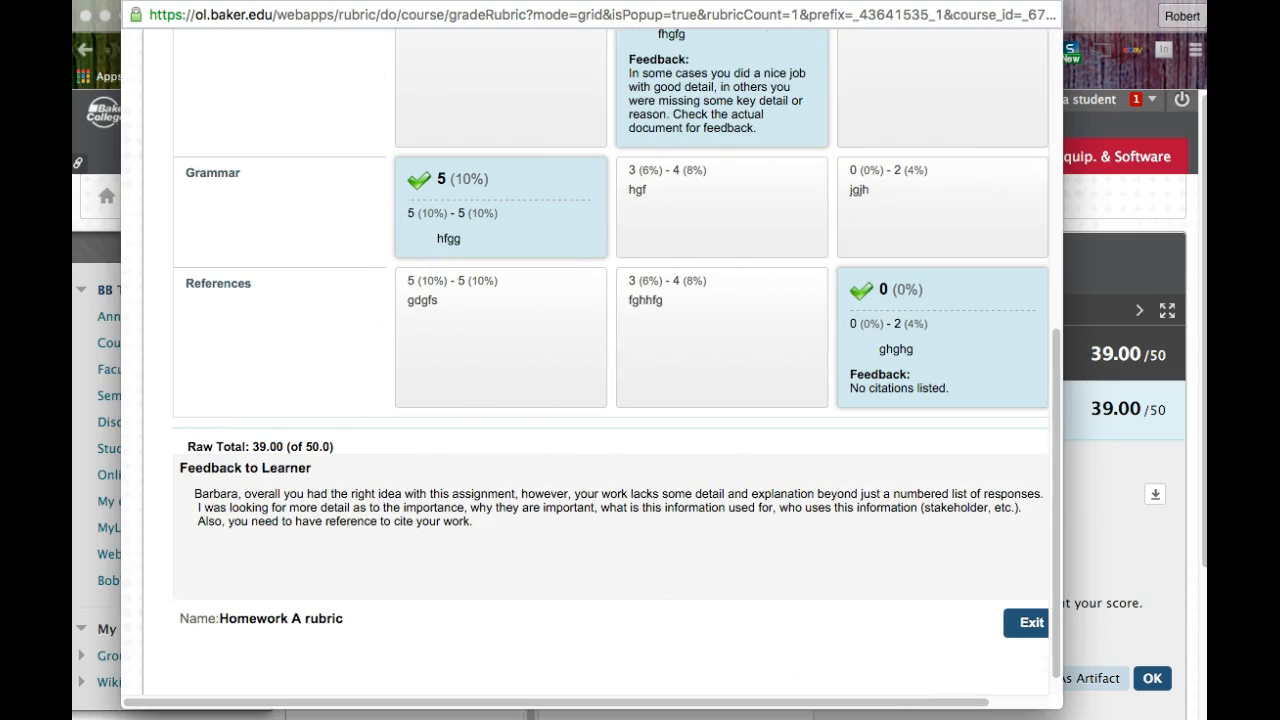
Exit the Homework A rubric and return to My Grades via Student Tools.
left_click(1026, 622)
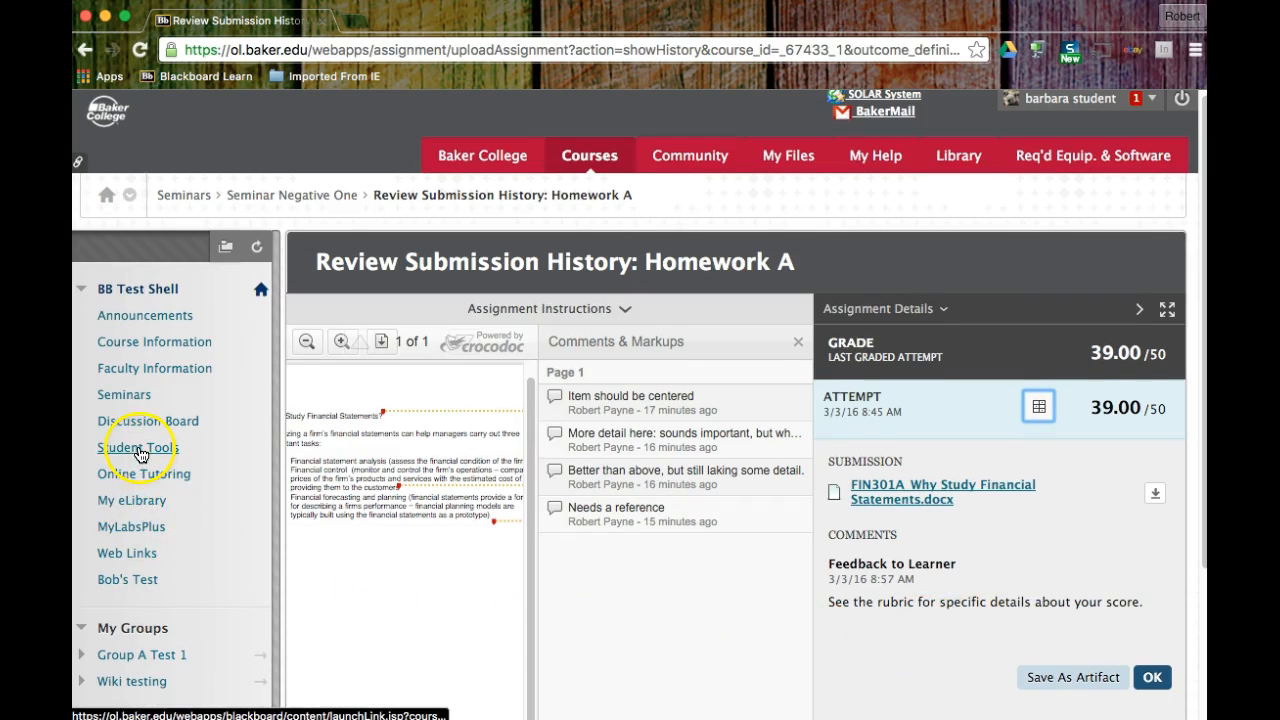
left_click(136, 448)
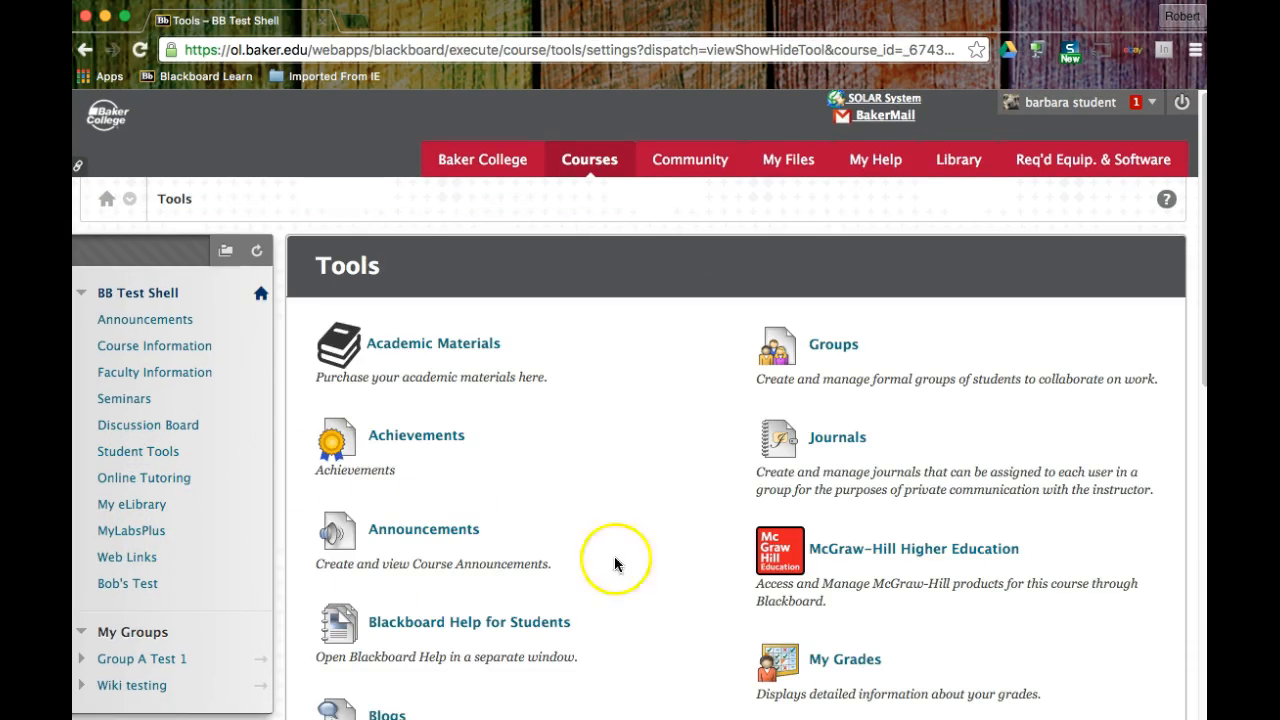
left_click(844, 660)
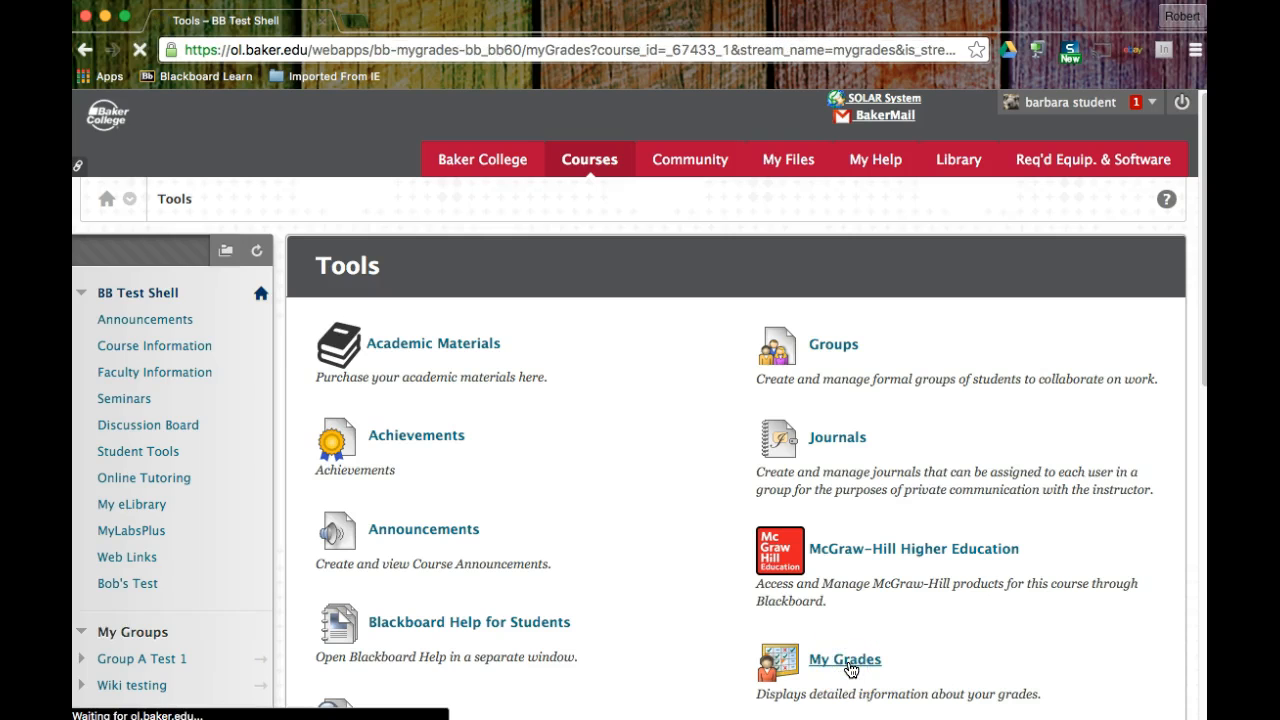
left_click(844, 660)
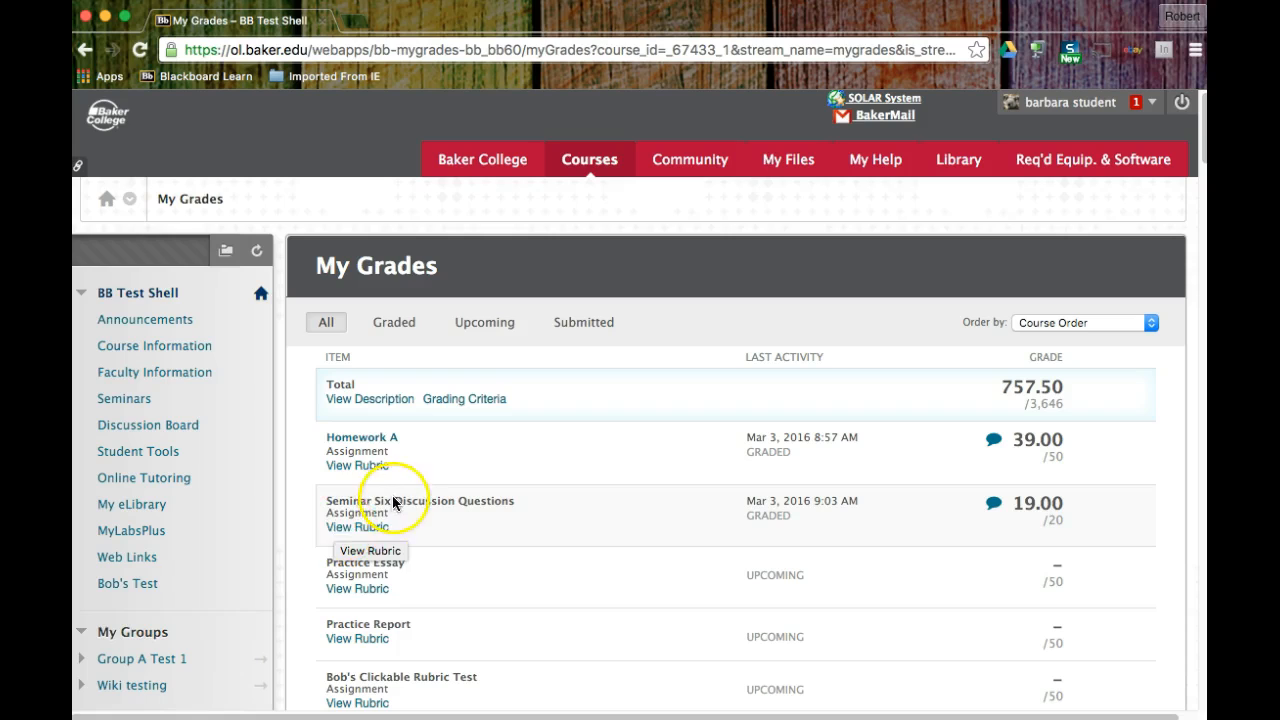
mouse_move(488, 506)
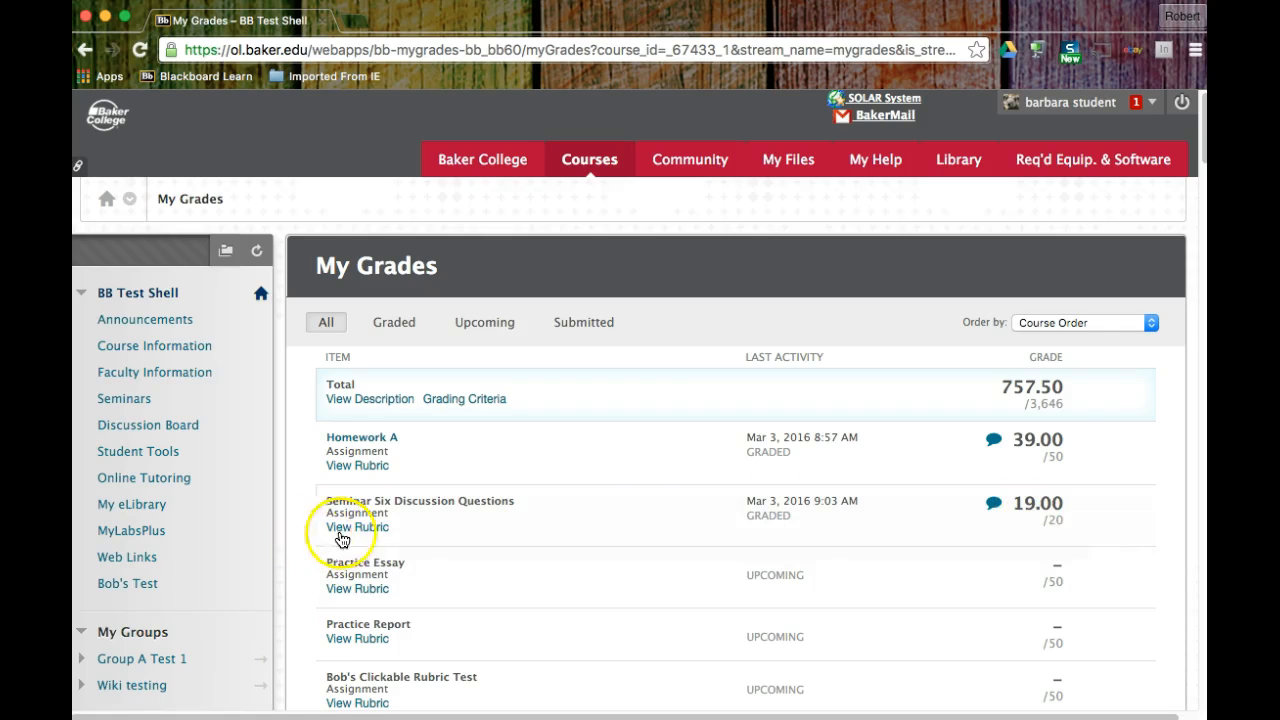
View the Seminar Six Discussion Questions rubric and scroll to the instructor feedback under the 19.00 total.
left_click(356, 528)
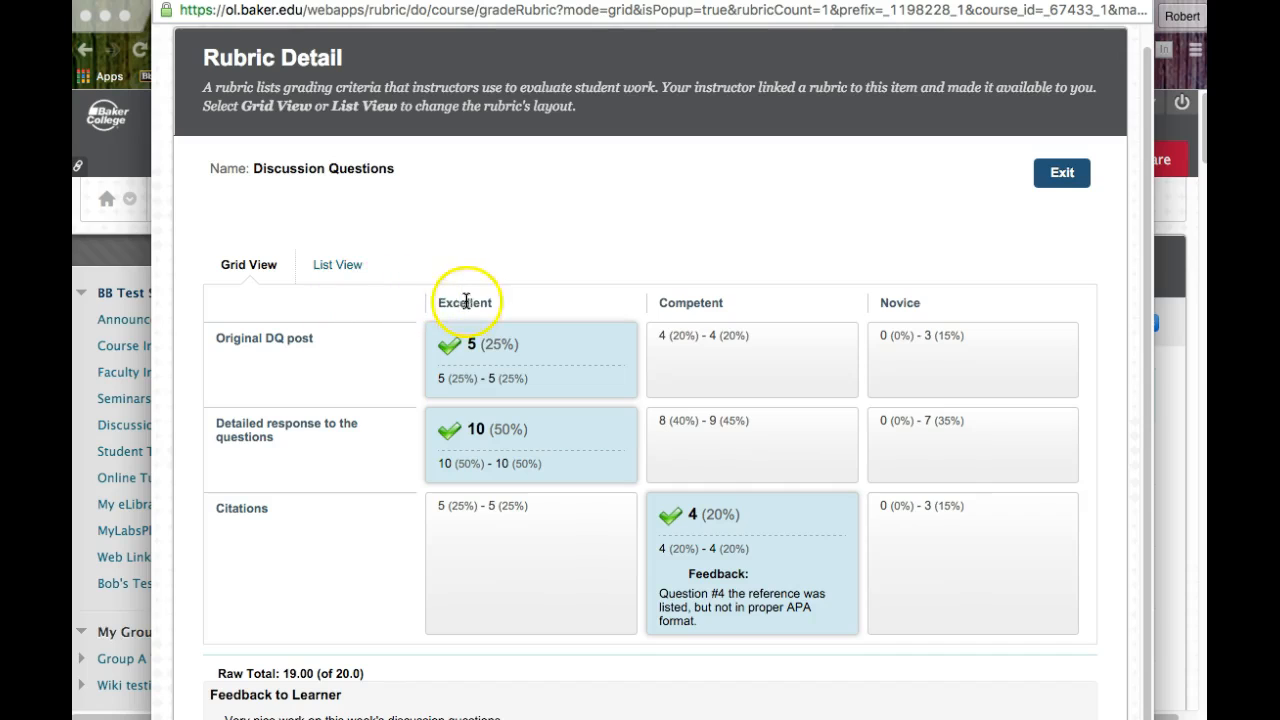
mouse_move(840, 316)
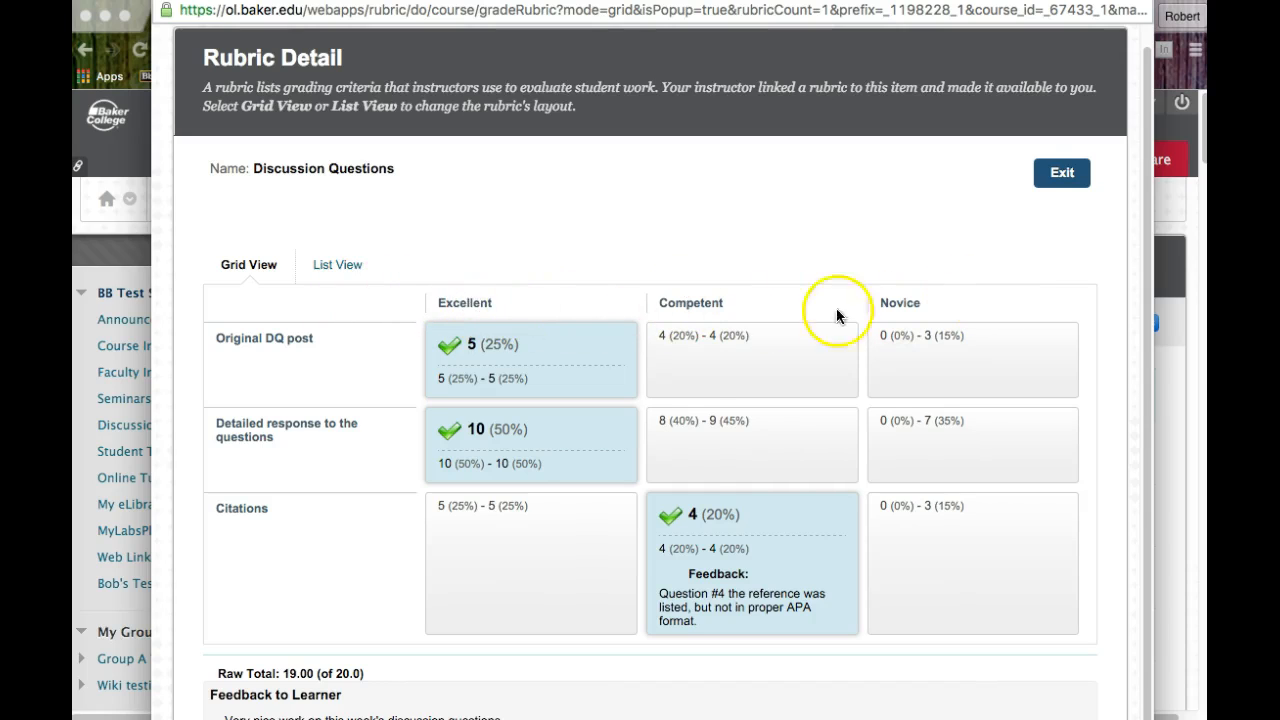
mouse_move(984, 308)
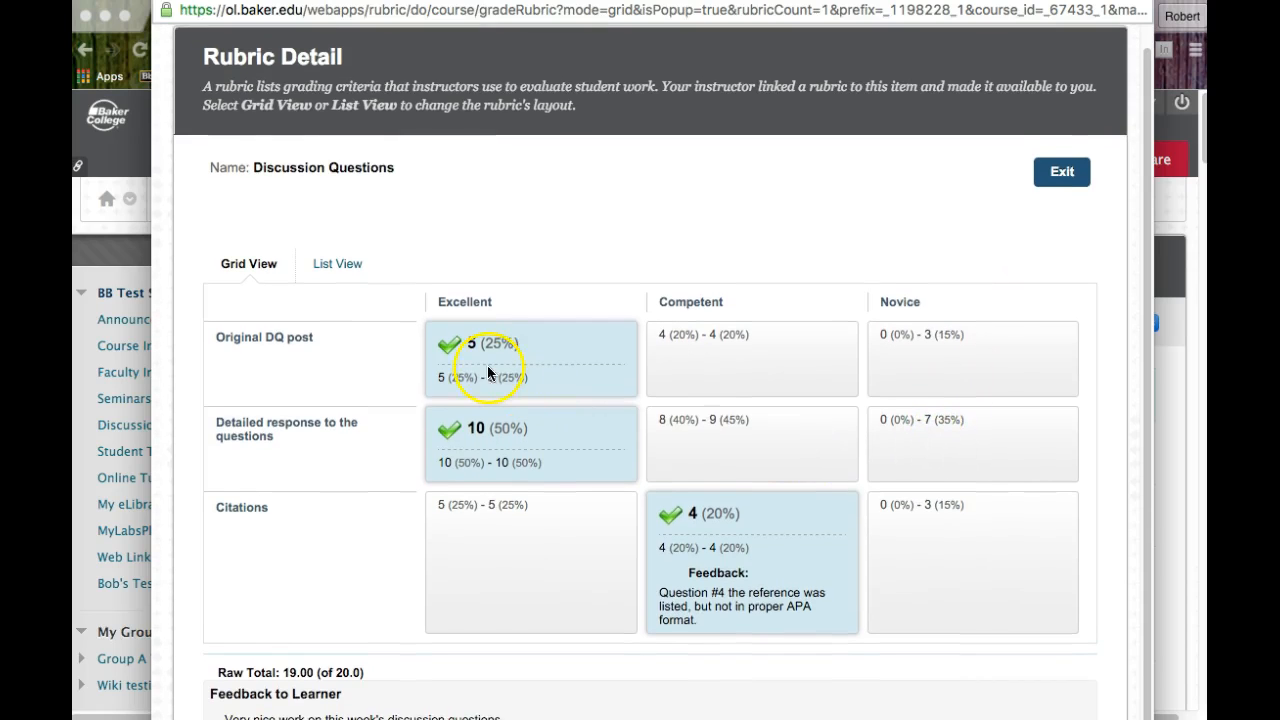
mouse_move(756, 458)
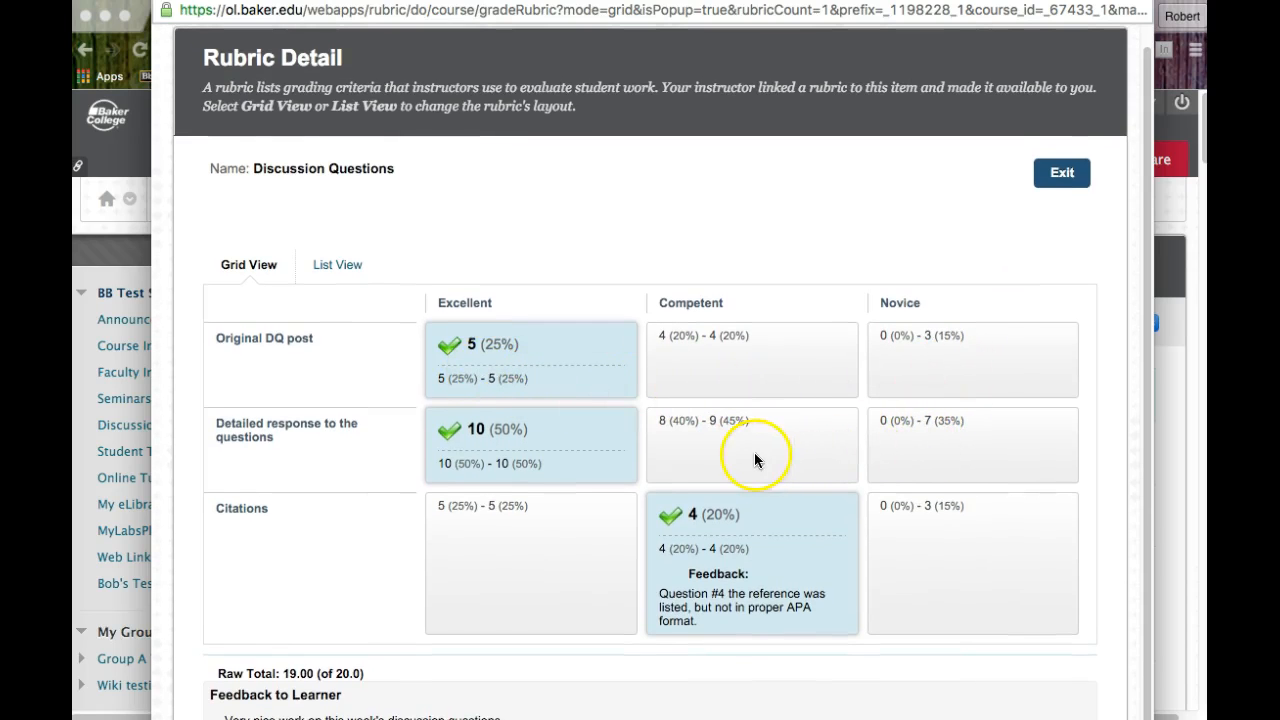
mouse_move(756, 572)
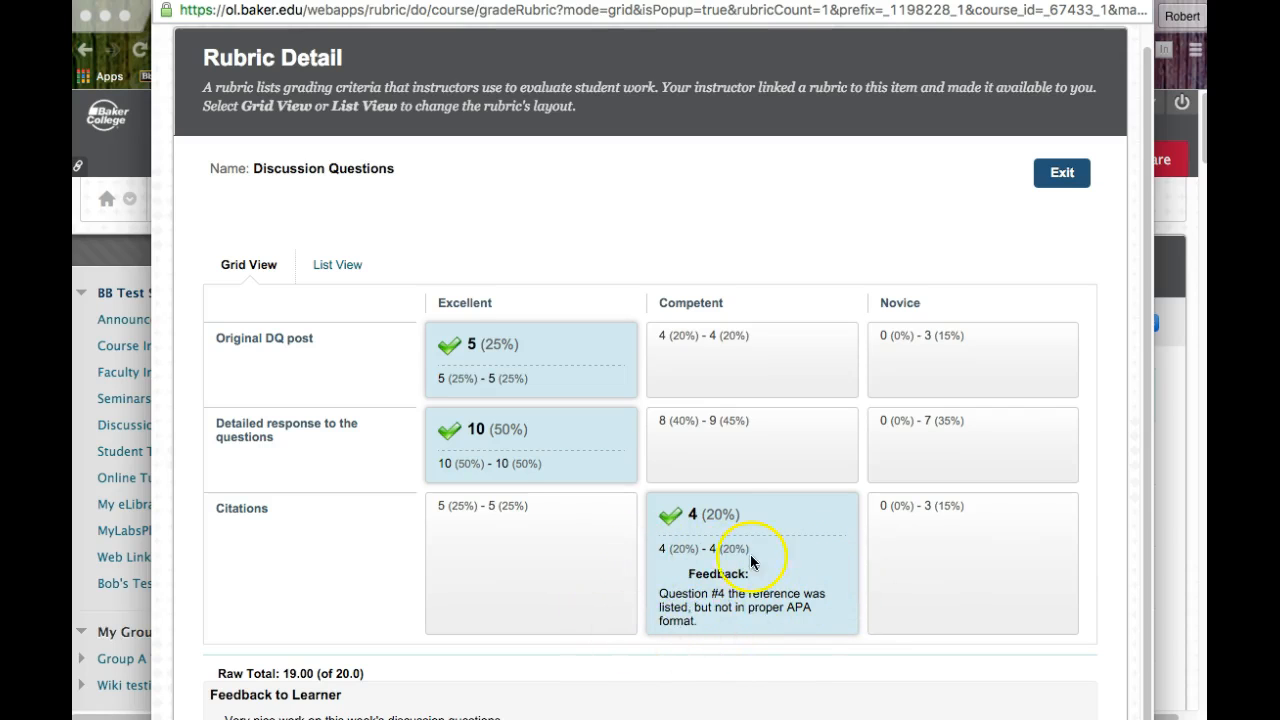
scroll("down", 3)
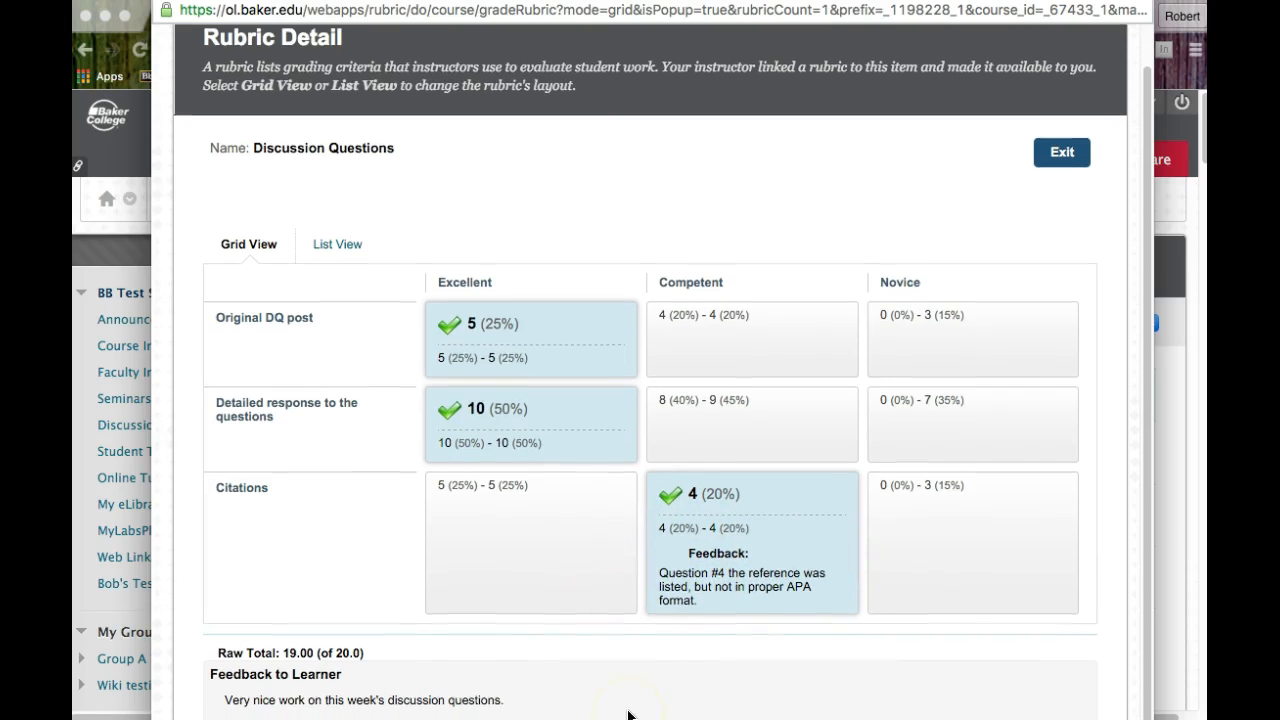